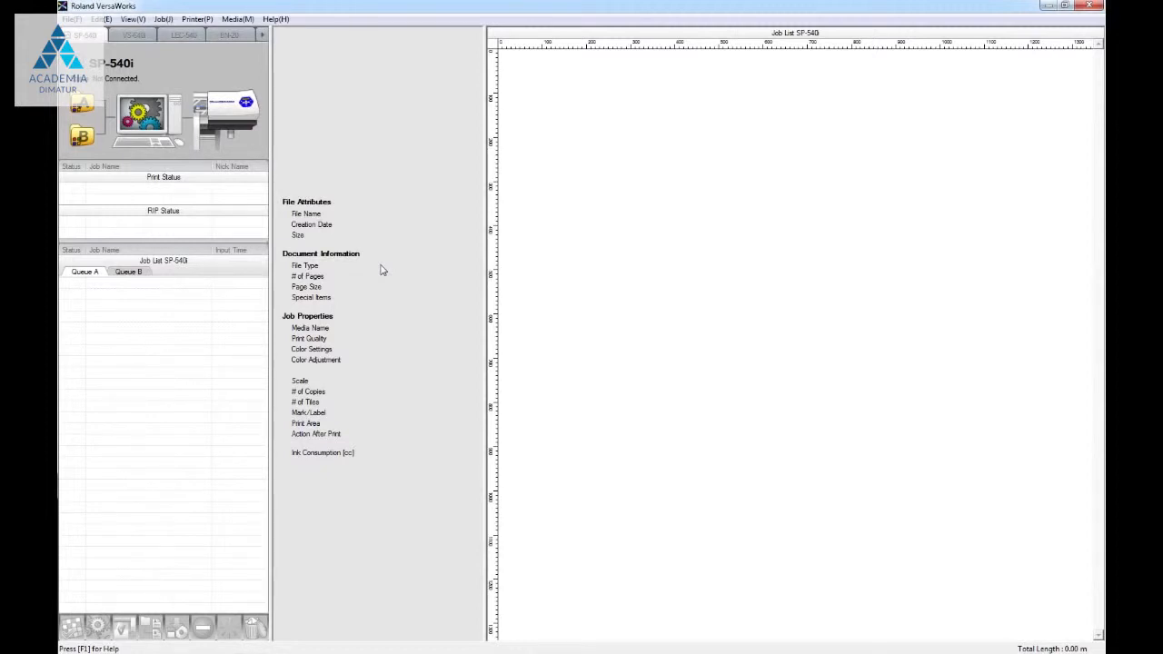
mouse_move(318, 294)
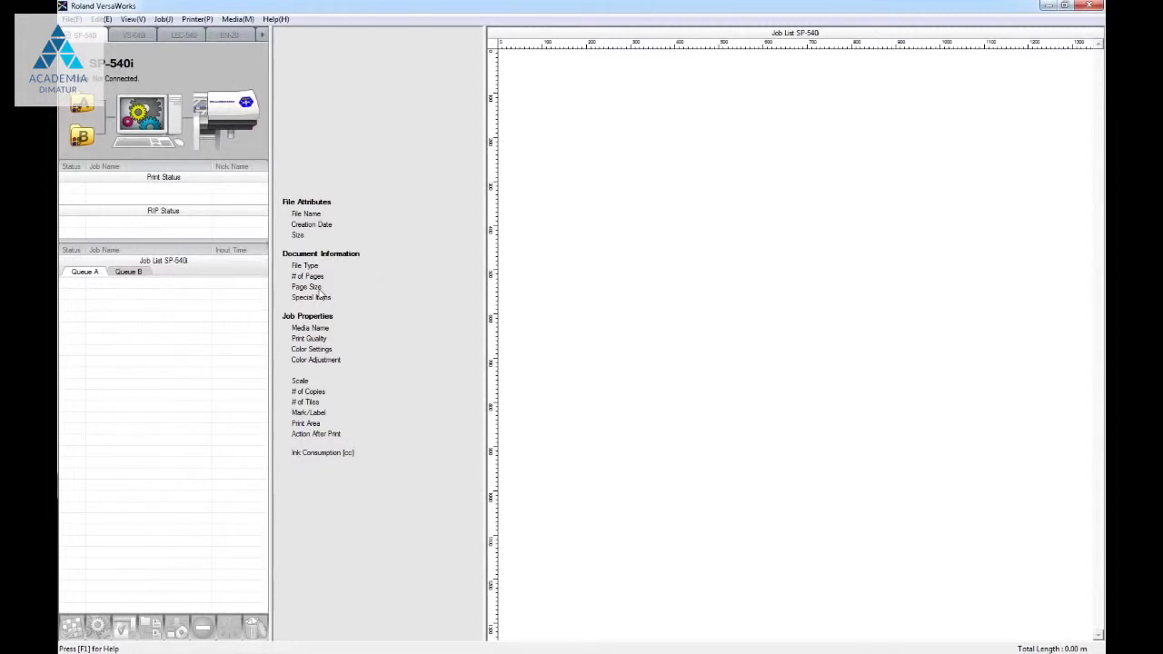
- Launch the VersaWorks Online website from the Help menu
click(272, 19)
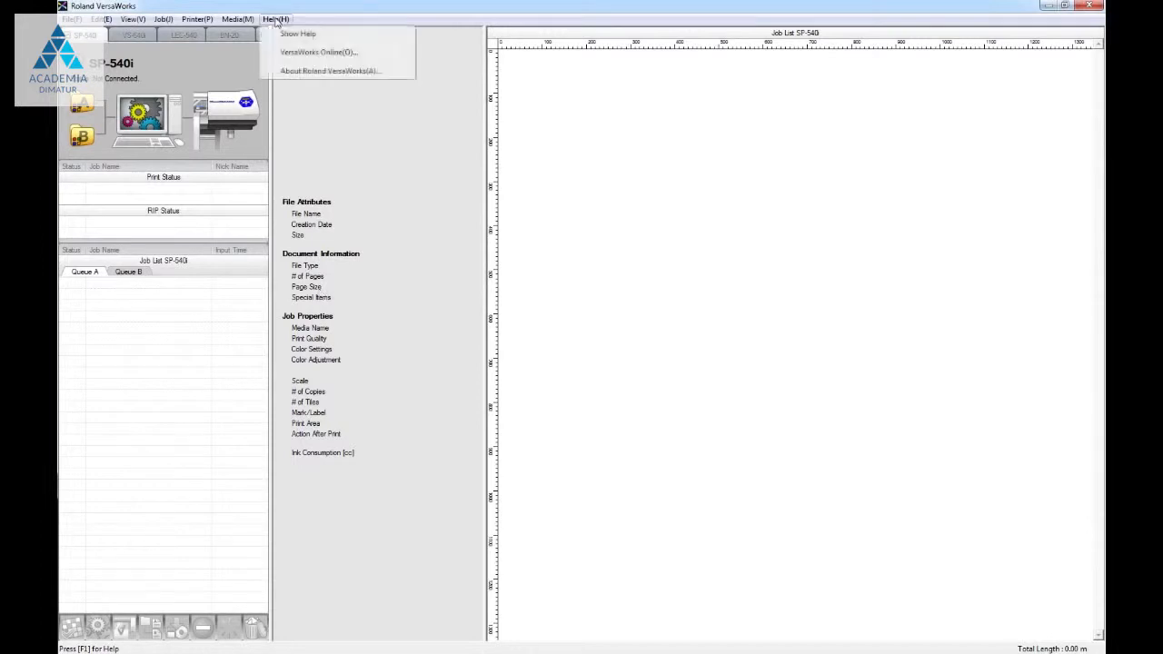
click(271, 18)
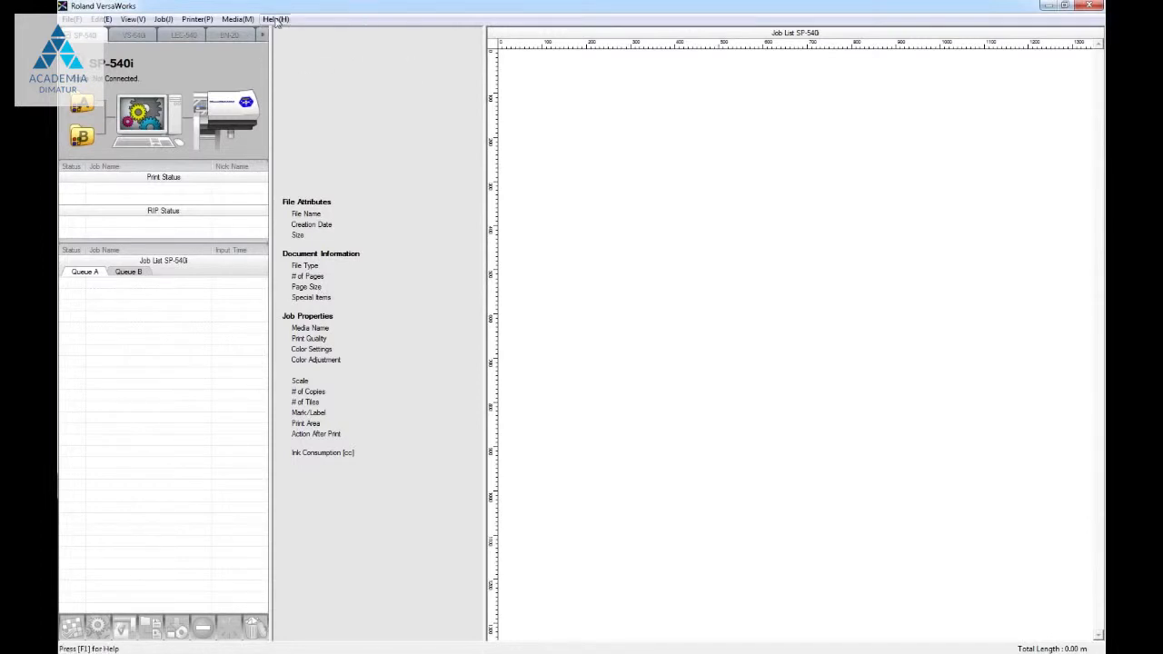
click(276, 18)
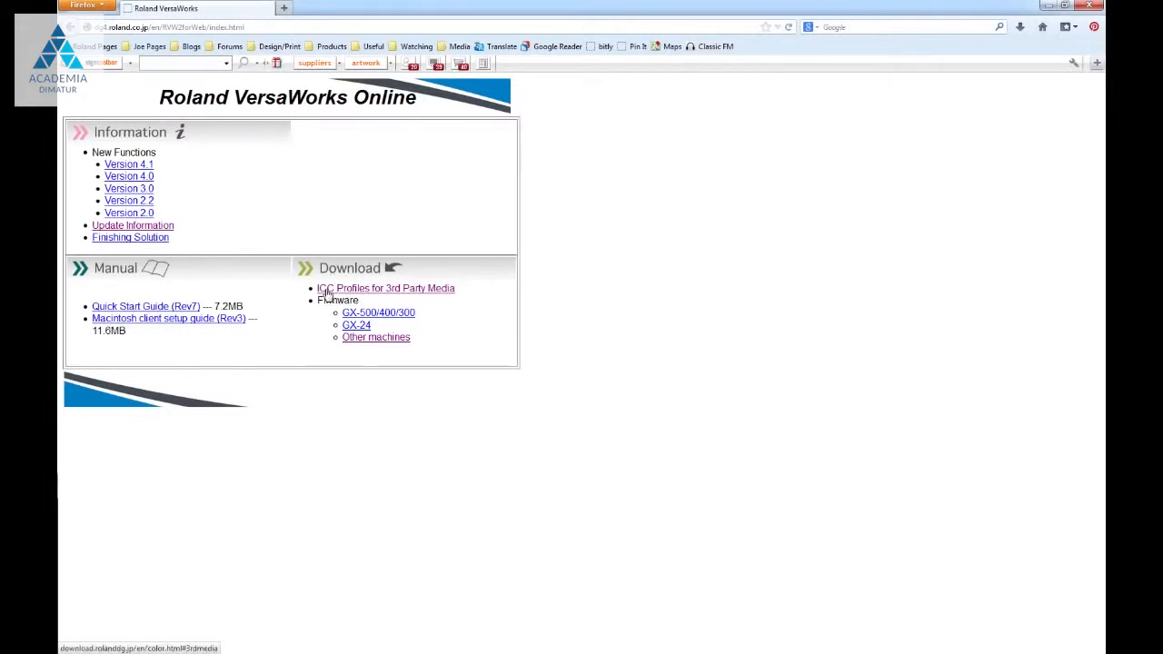
- Go to the 'ICC Profiles for 3rd Party Media' download page listing ink types
click(385, 287)
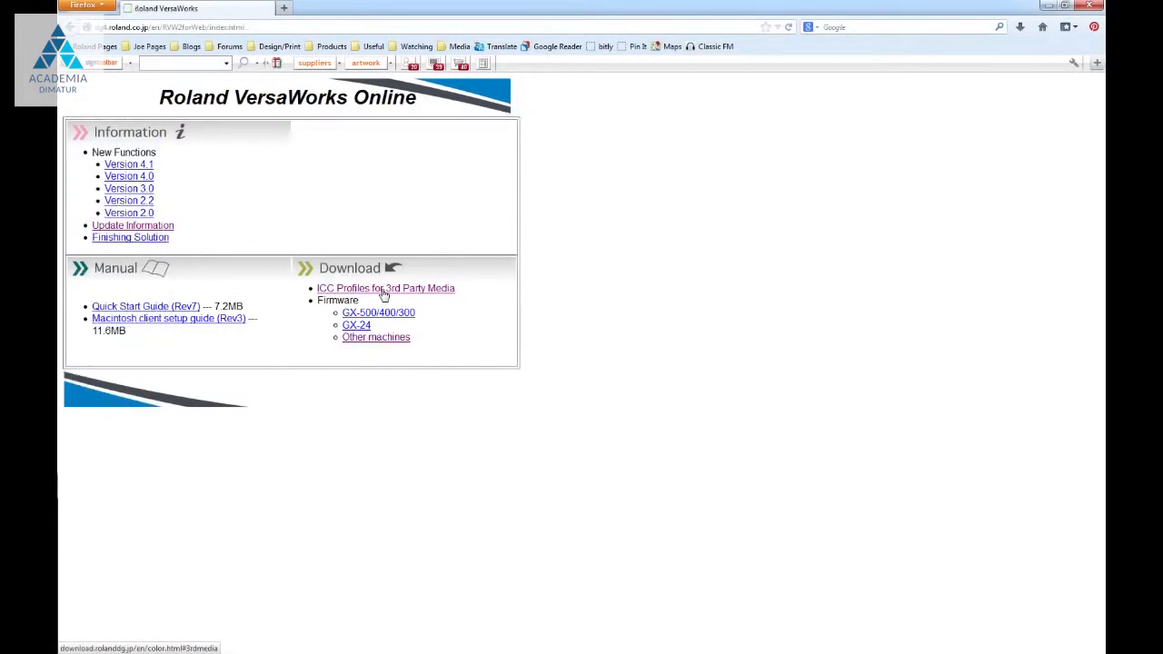
click(385, 287)
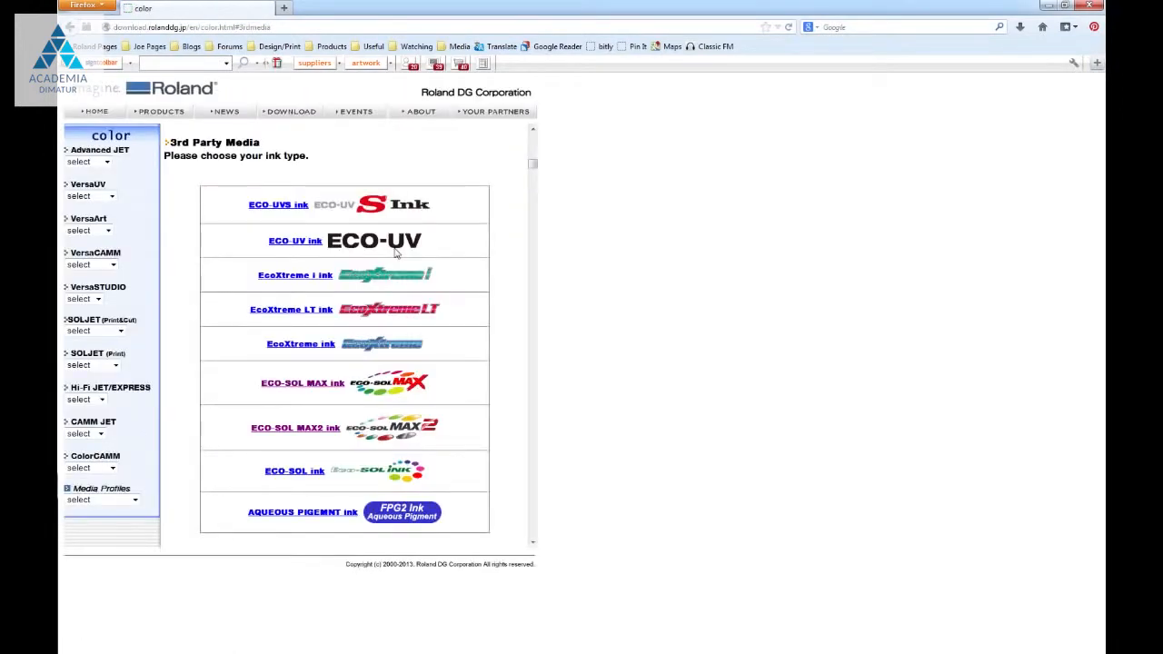
mouse_move(607, 232)
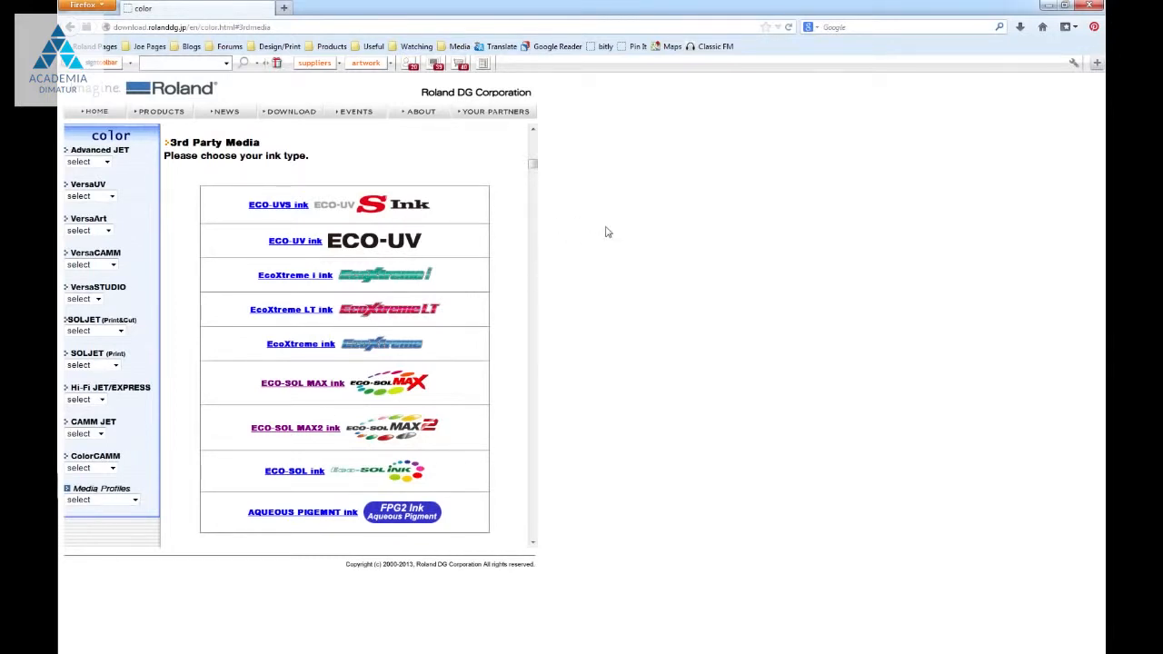
click(89, 498)
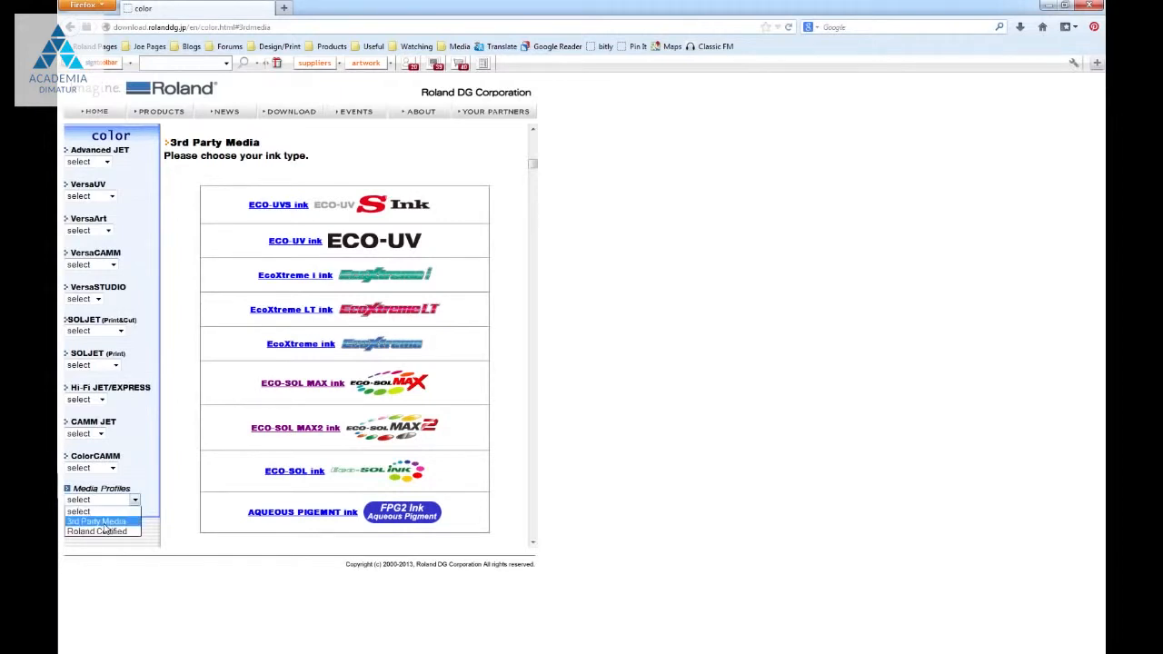
click(95, 519)
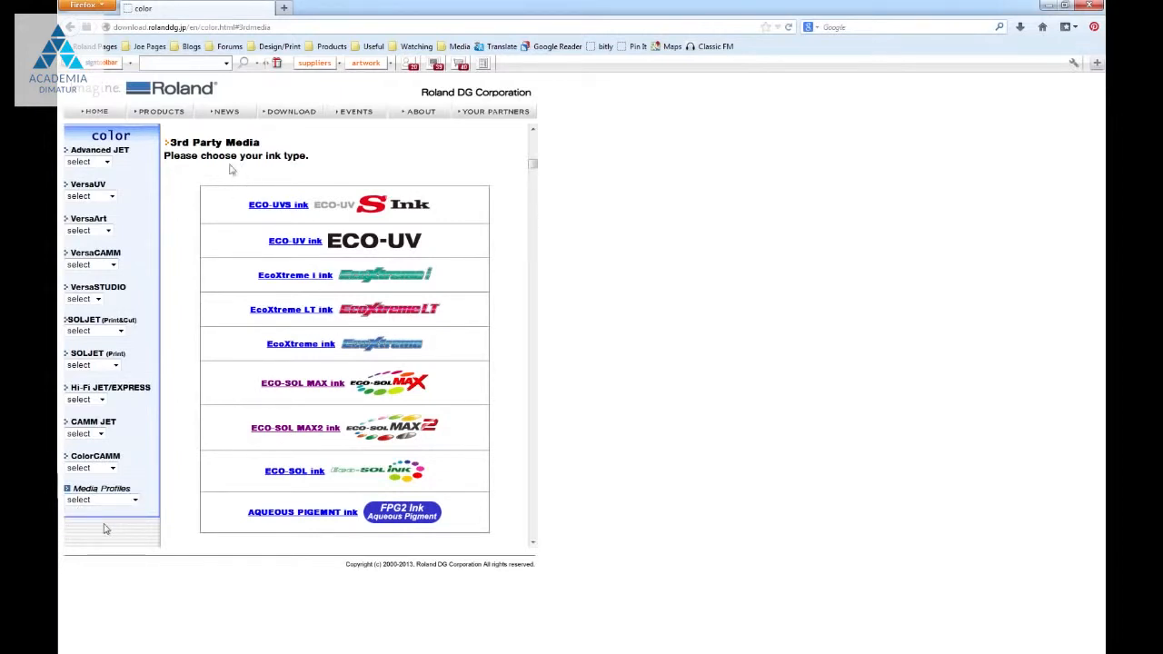
mouse_move(185, 149)
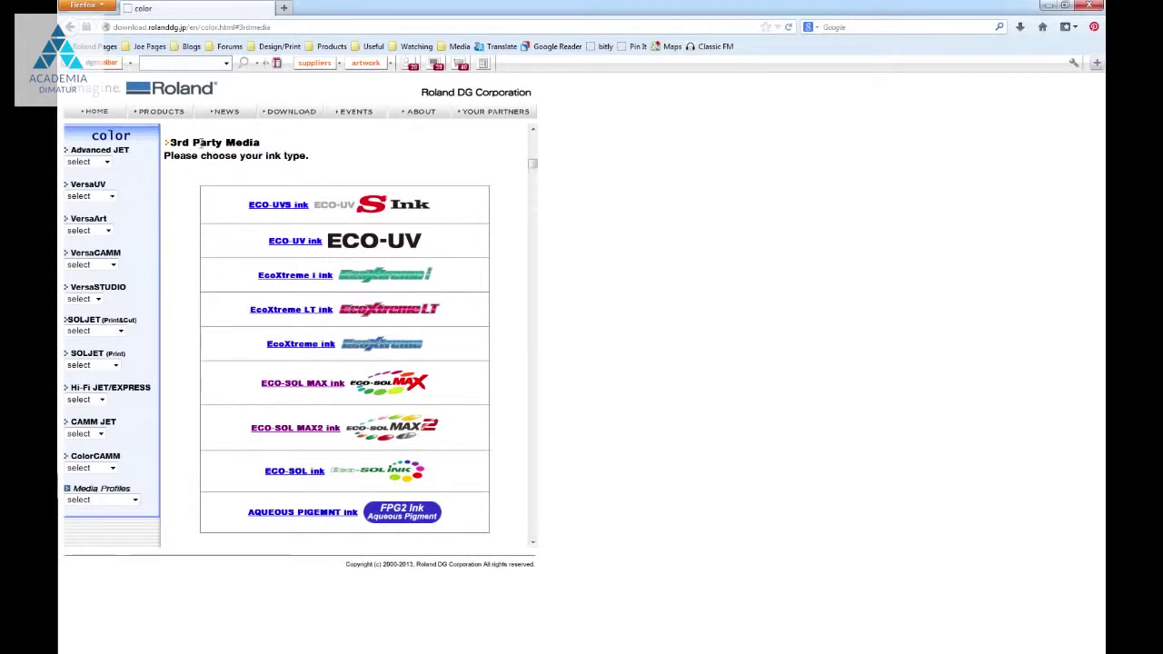
mouse_move(244, 396)
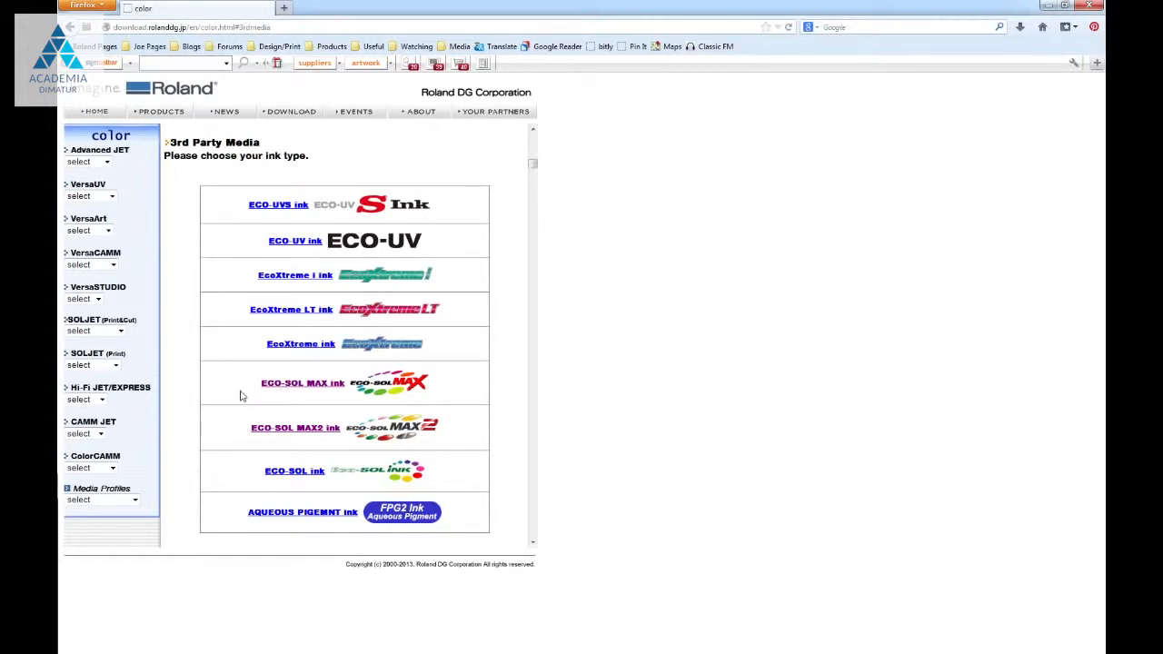
mouse_move(251, 388)
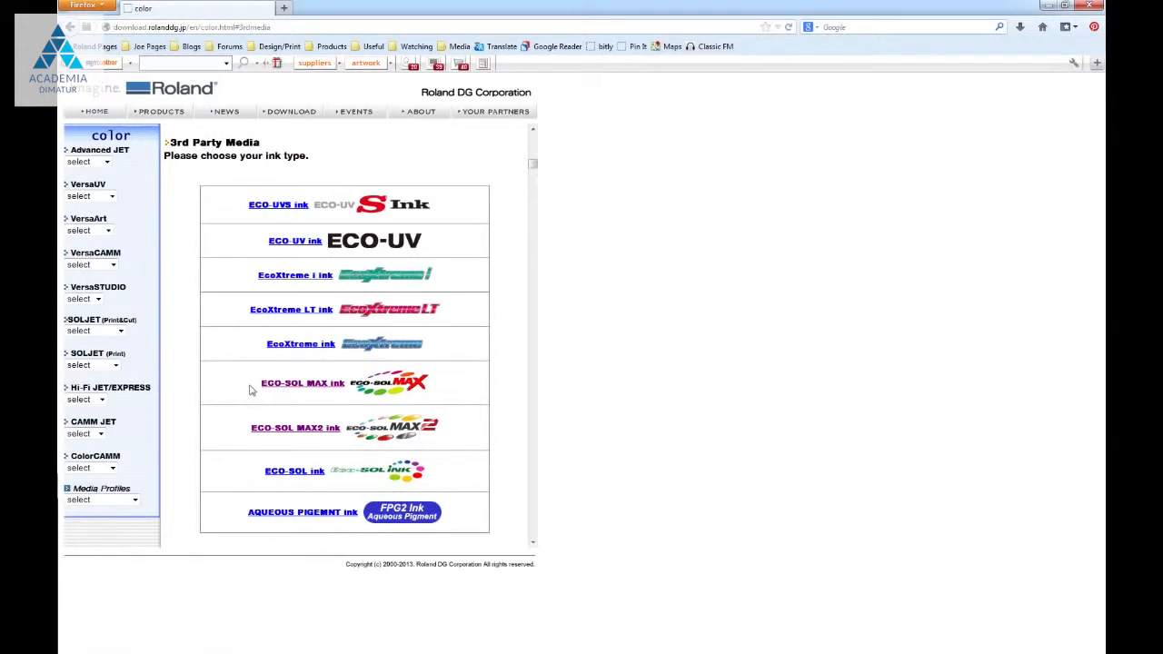
mouse_move(247, 388)
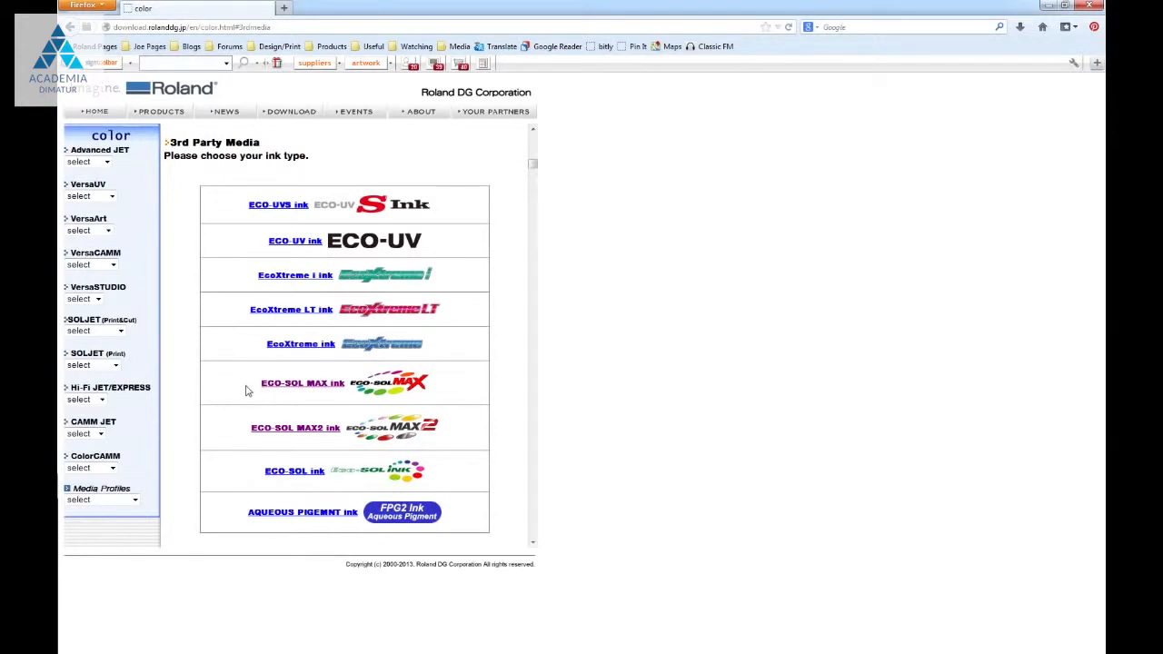
mouse_move(272, 390)
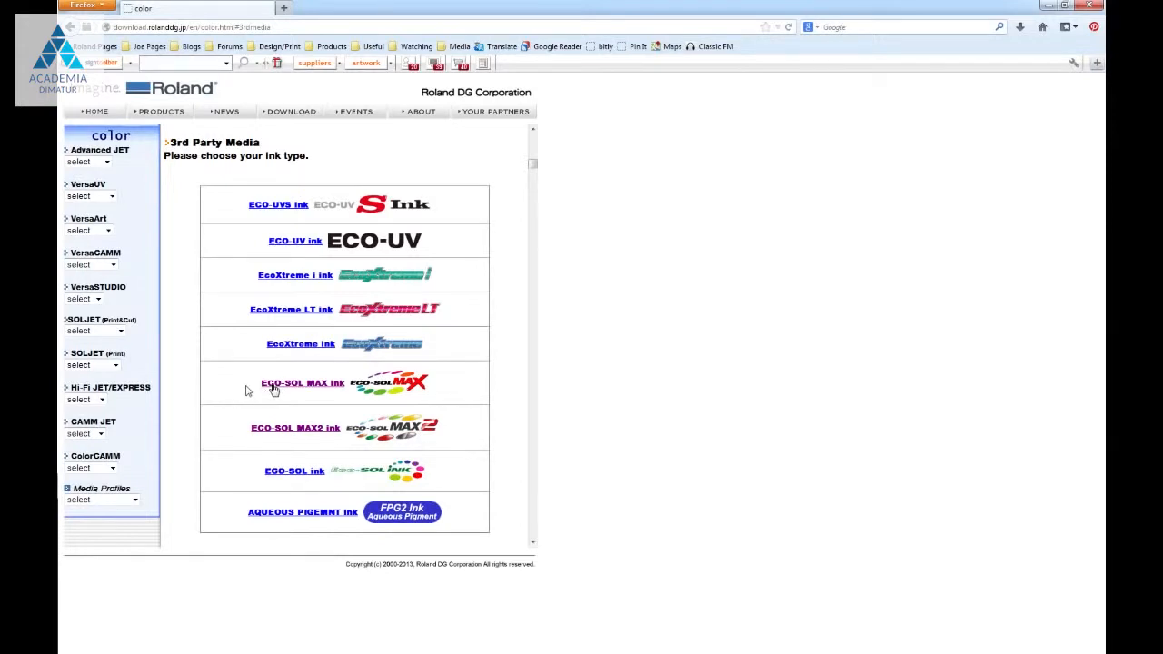
mouse_move(320, 385)
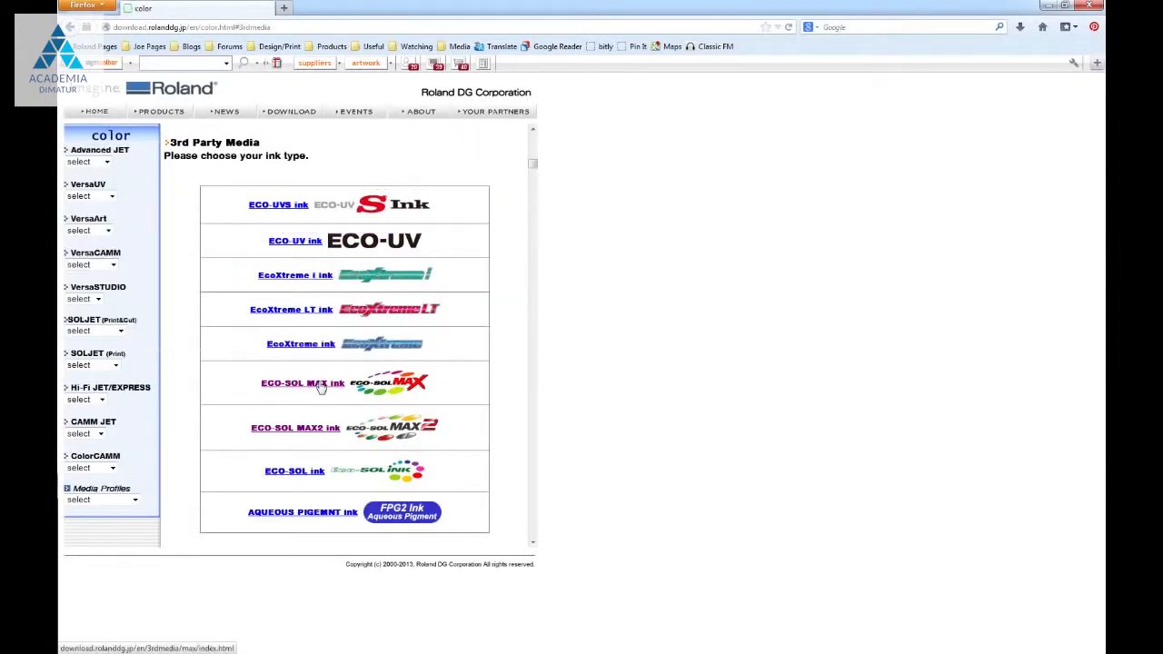
- Choose ECO-SOL MAX ink, Roland VersaWorks software and the SP-540i VersaCAMM printer
click(301, 381)
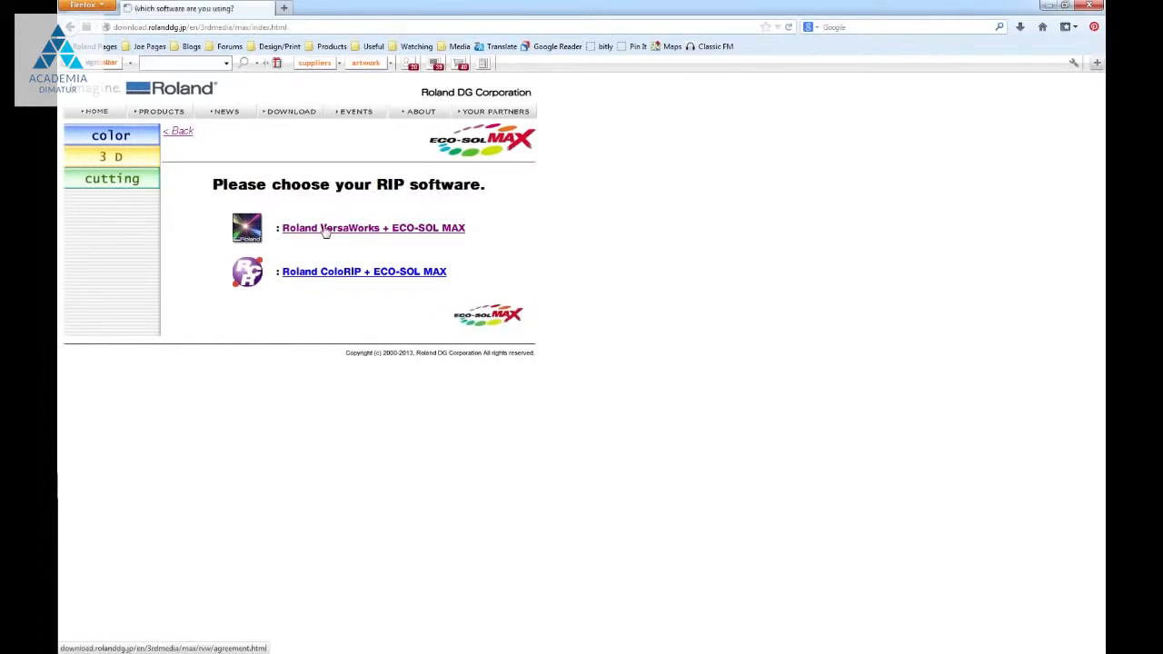
click(372, 227)
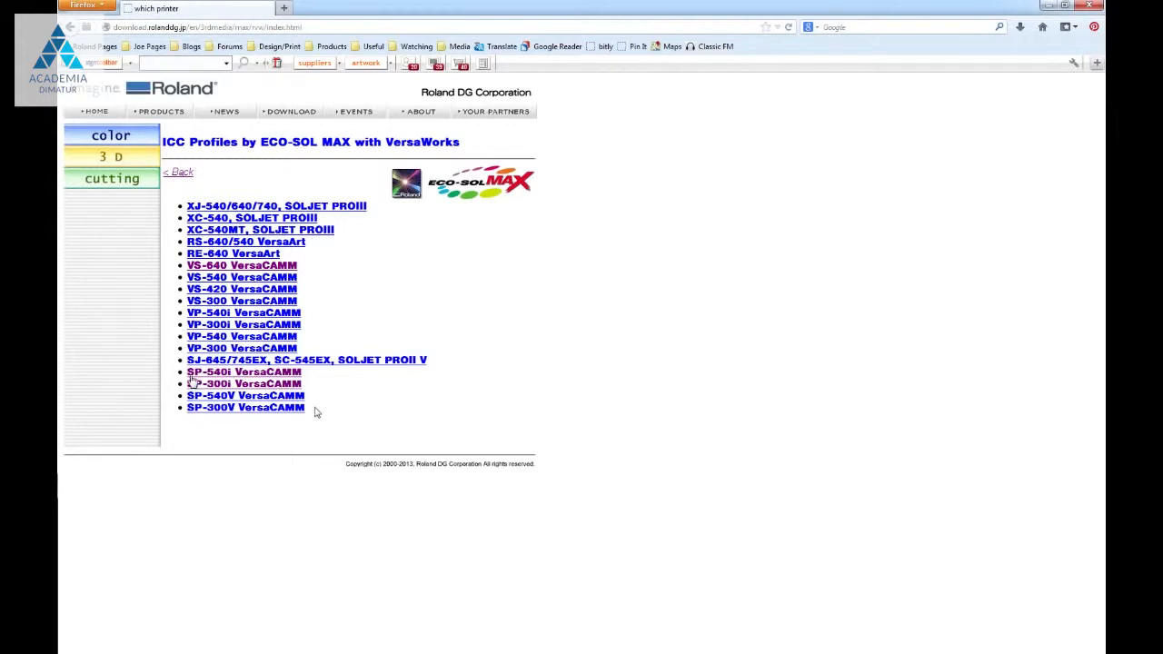
mouse_move(221, 371)
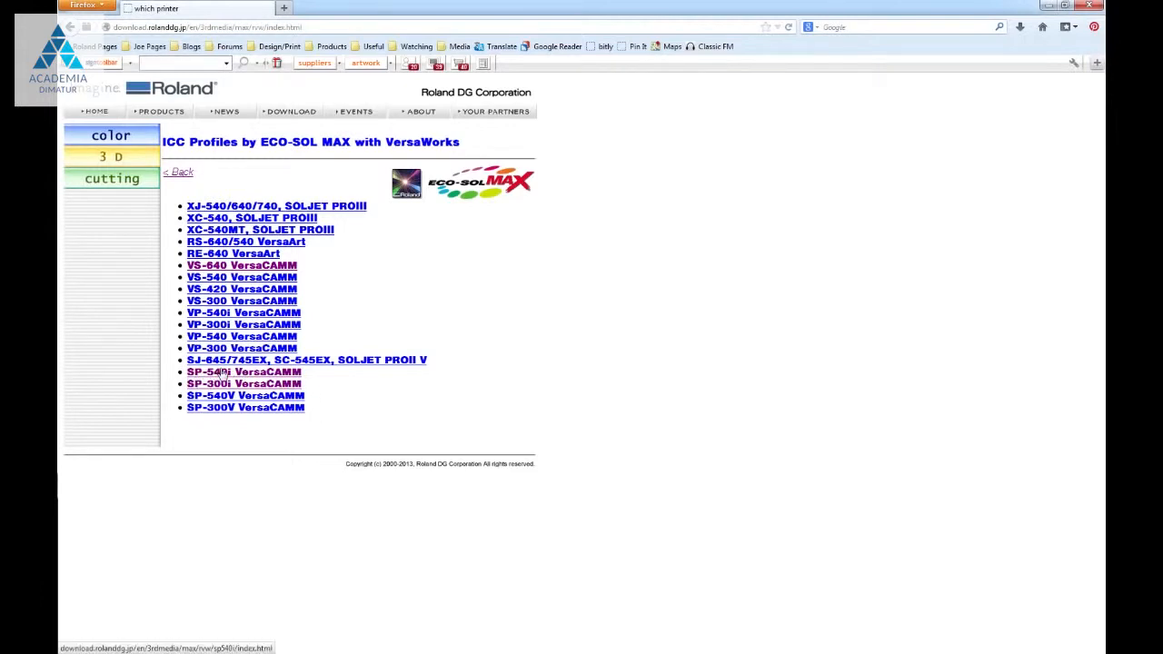
click(239, 371)
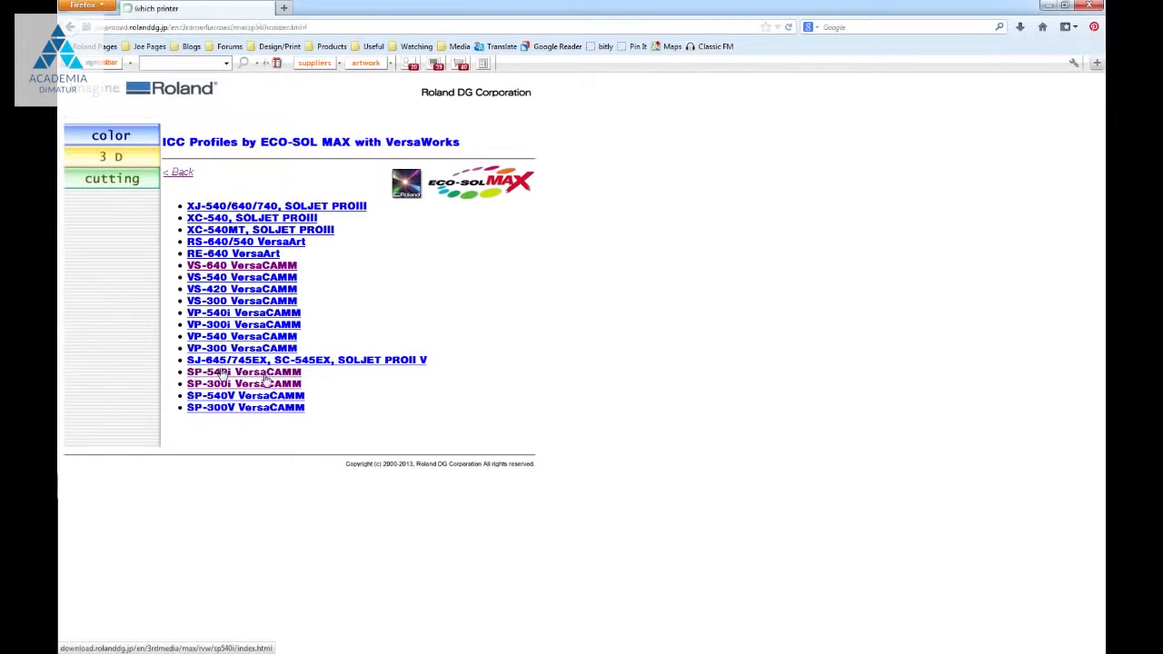
click(243, 371)
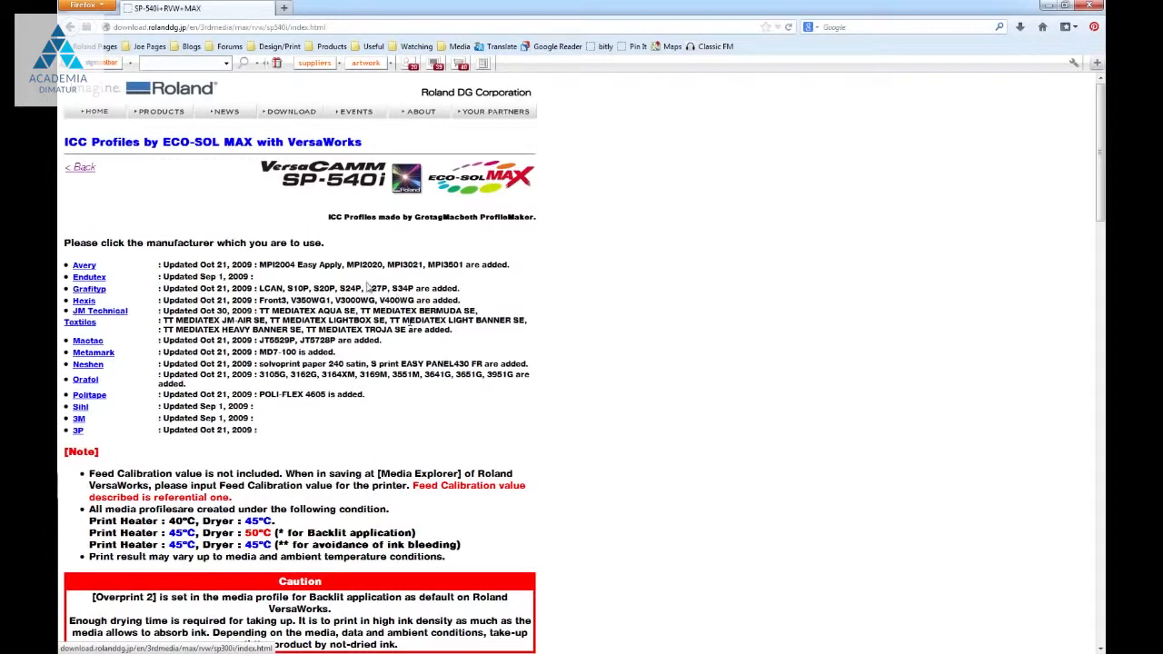
mouse_move(113, 142)
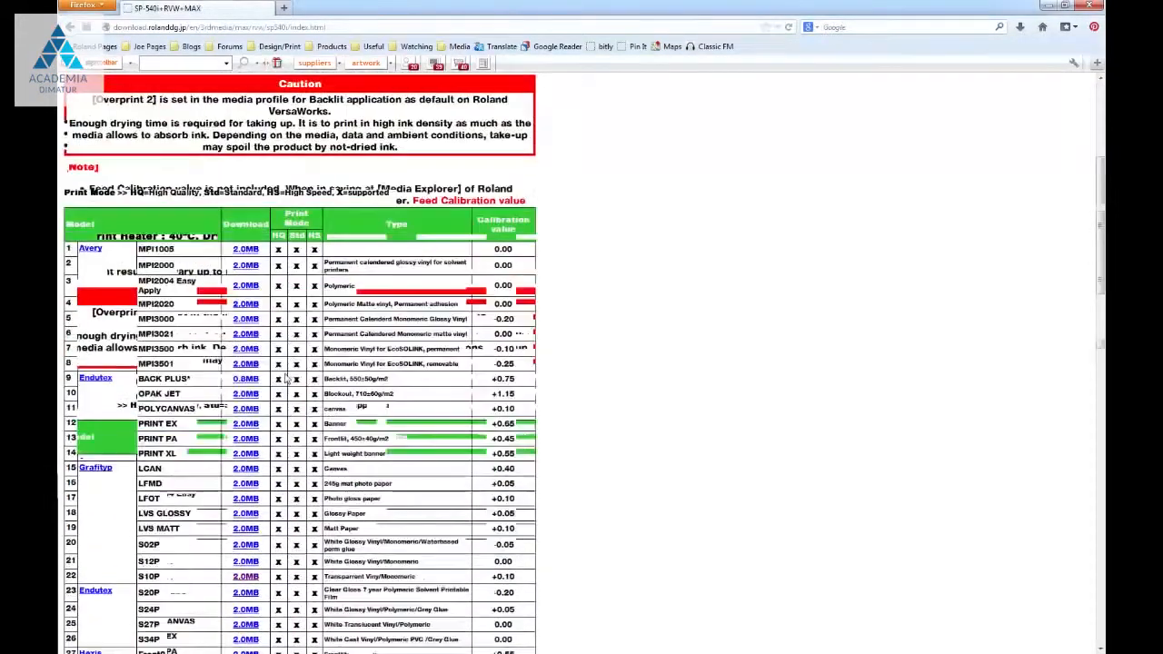
- Locate Avery MPI1005 in the media profile table and start its 2.0MB download
scroll(down, 3)
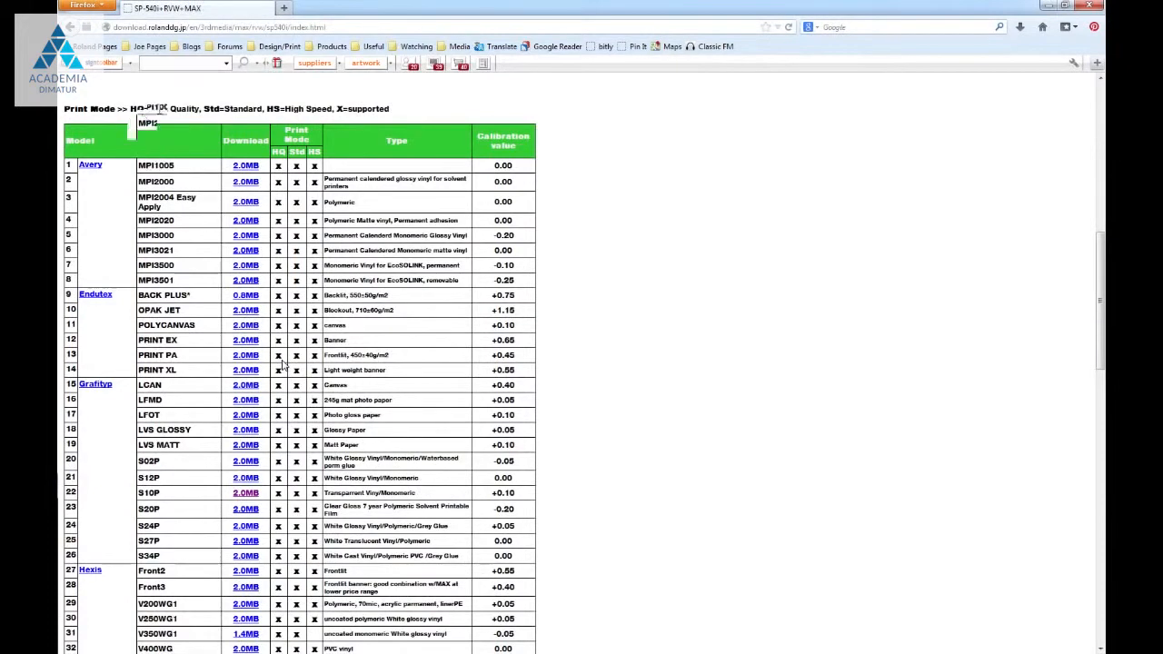
scroll(down, 3)
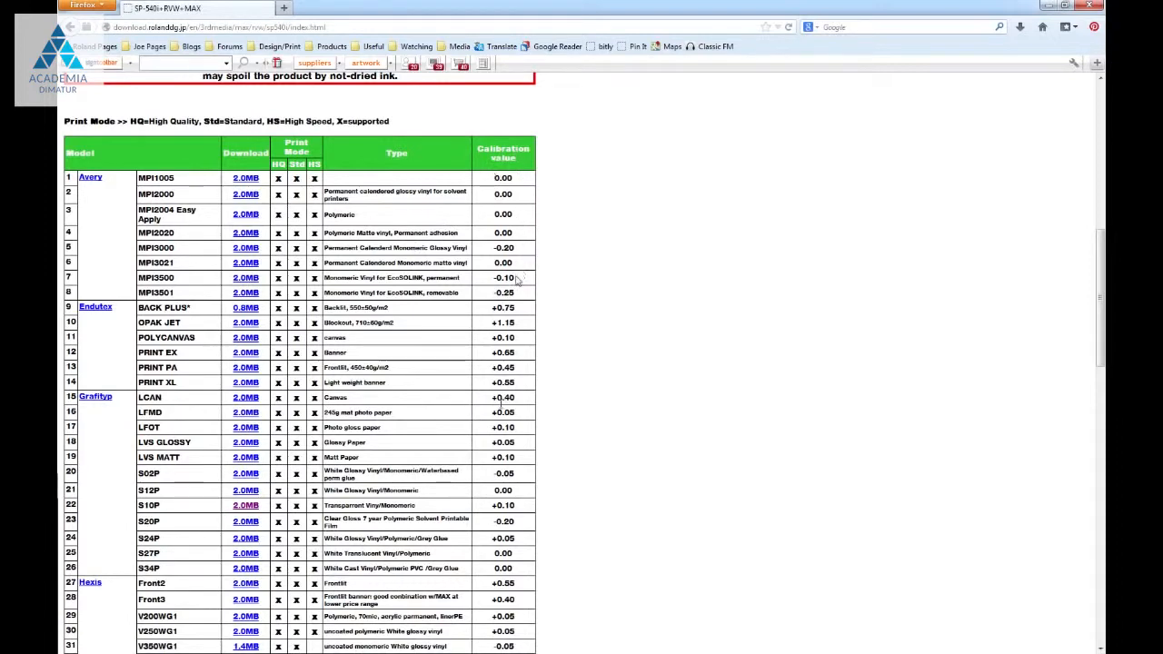
scroll(down, 3)
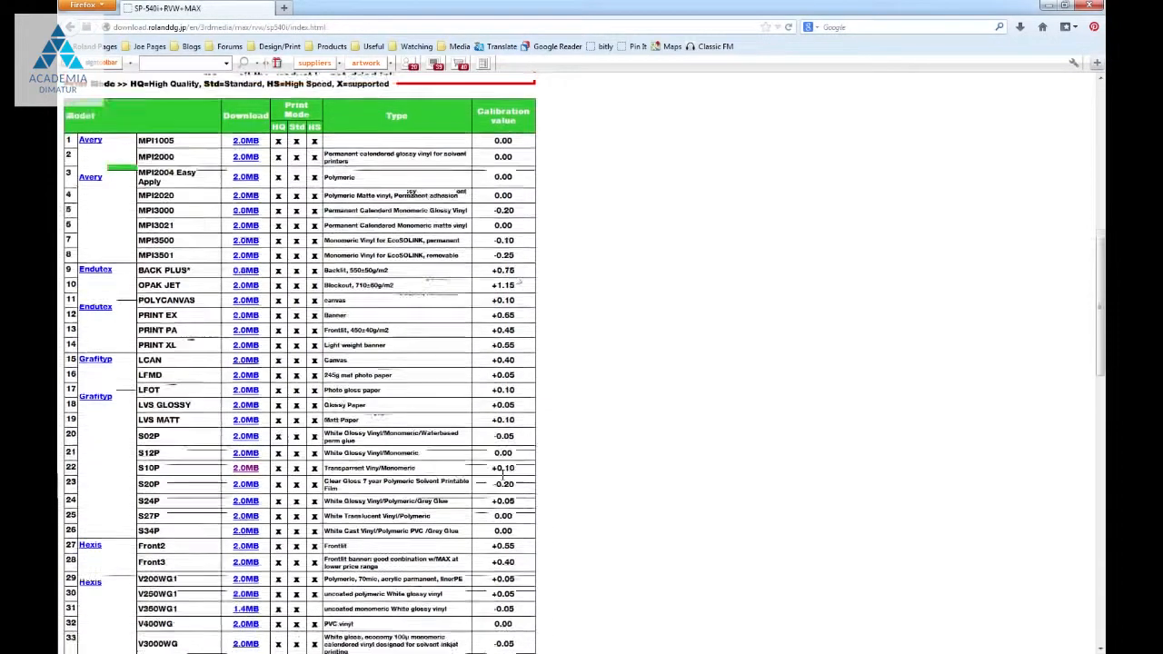
scroll(down, 3)
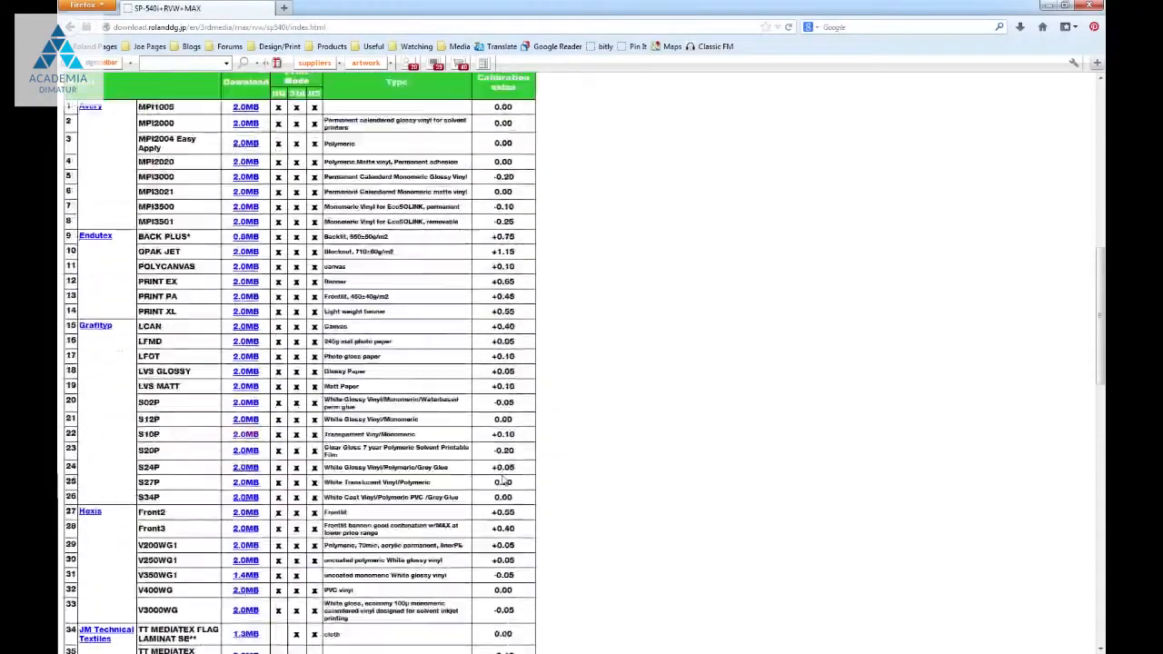
scroll(down, 3)
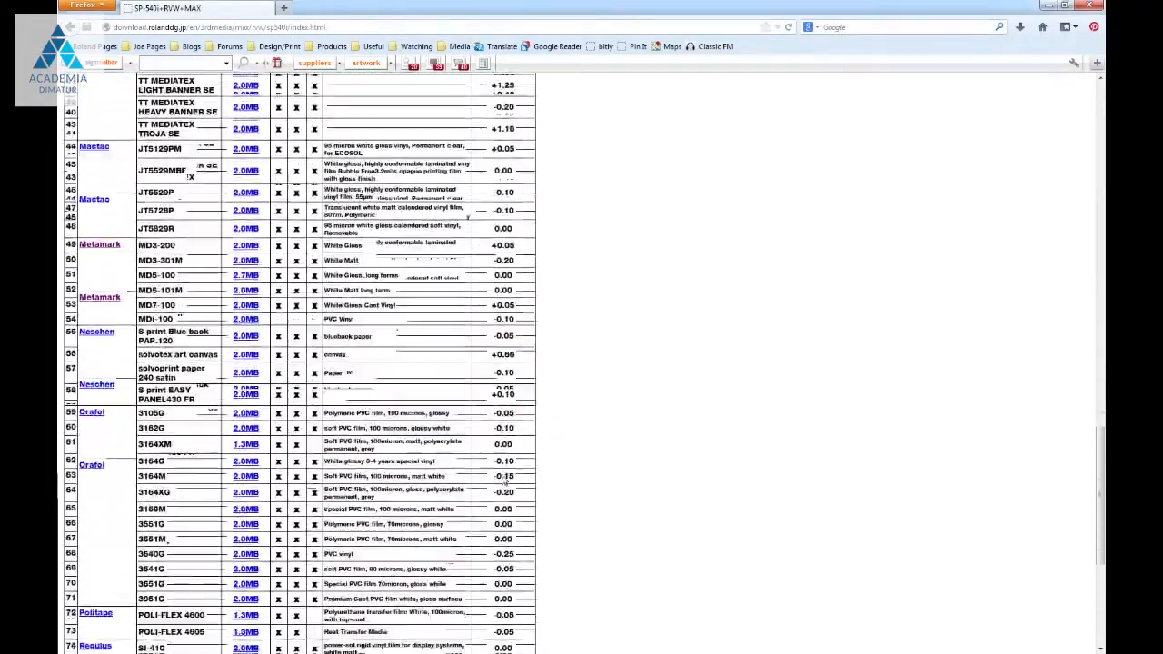
scroll(down, 3)
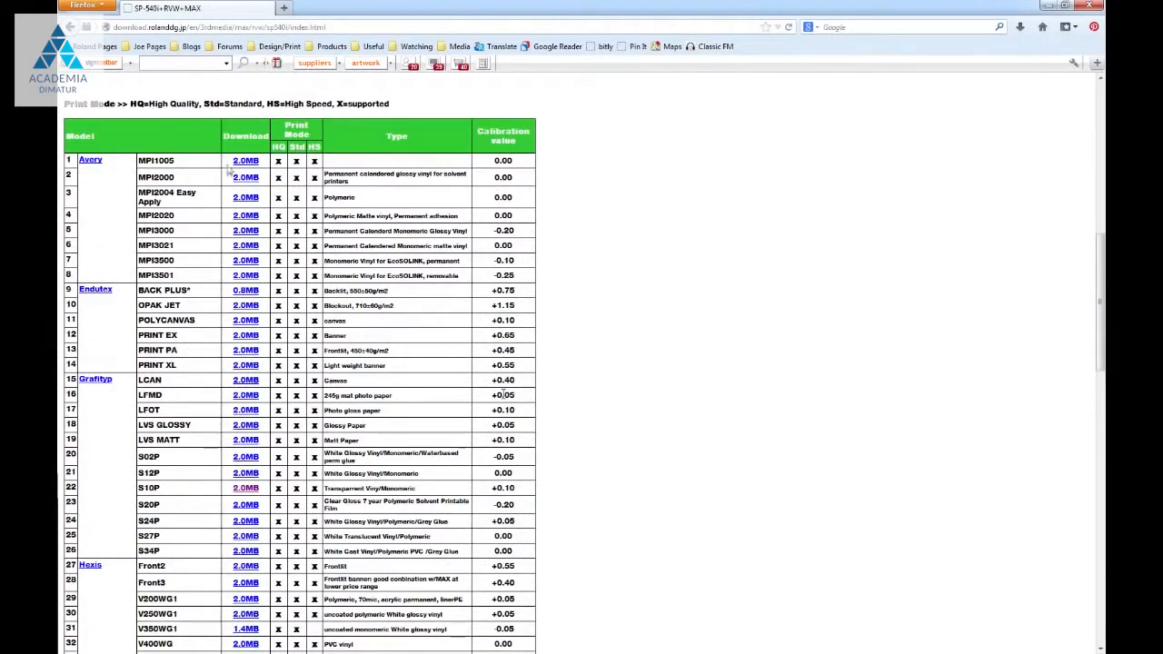
click(243, 159)
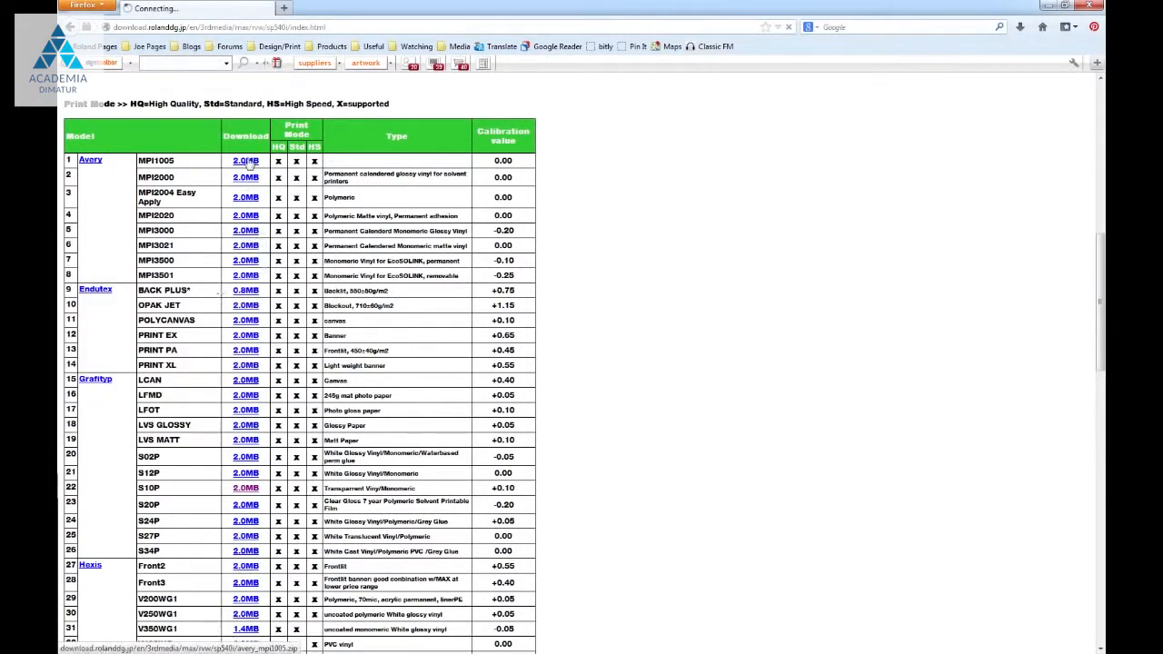
click(243, 160)
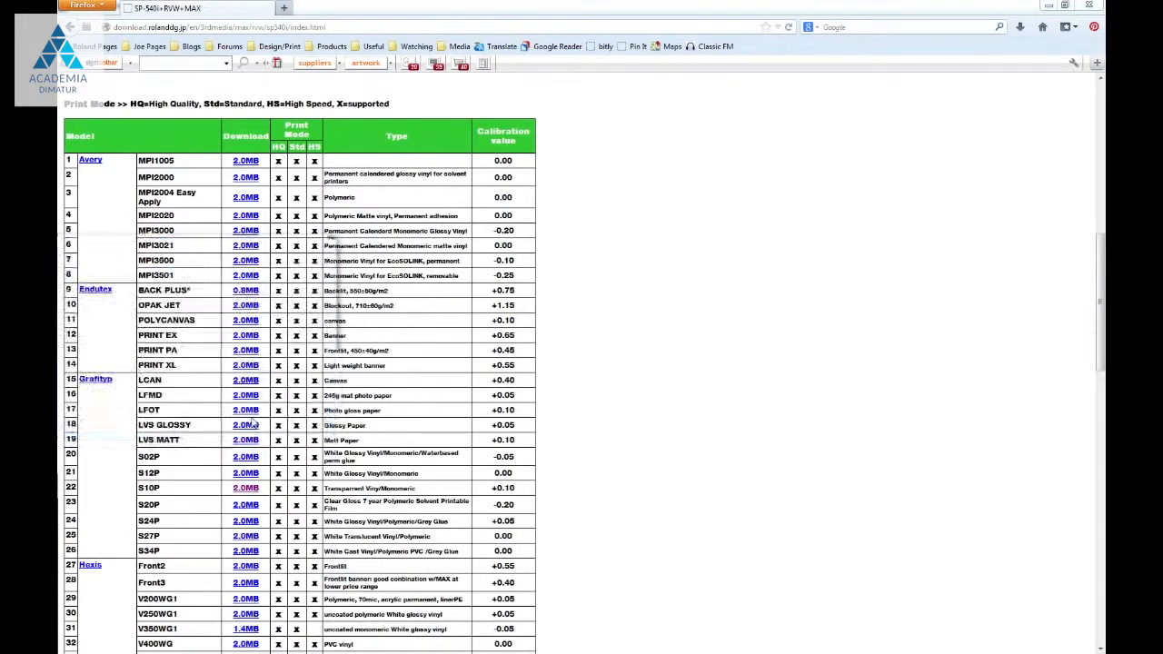
- Save the avery_mp1005.zip profile file to the computer
click(245, 160)
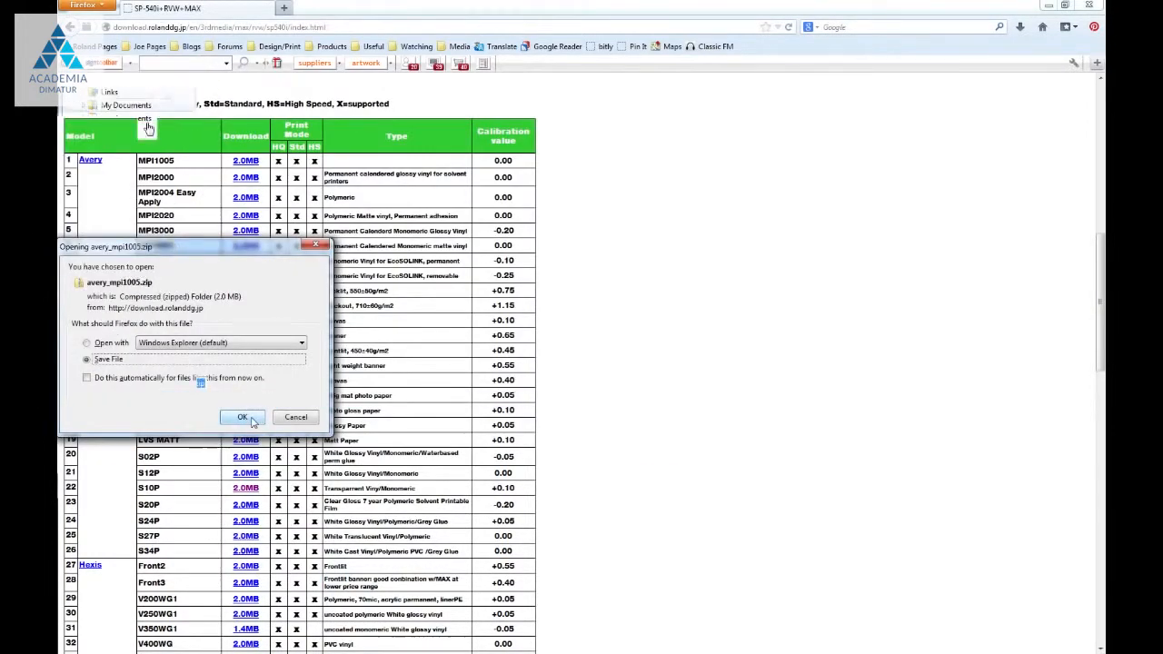
click(240, 418)
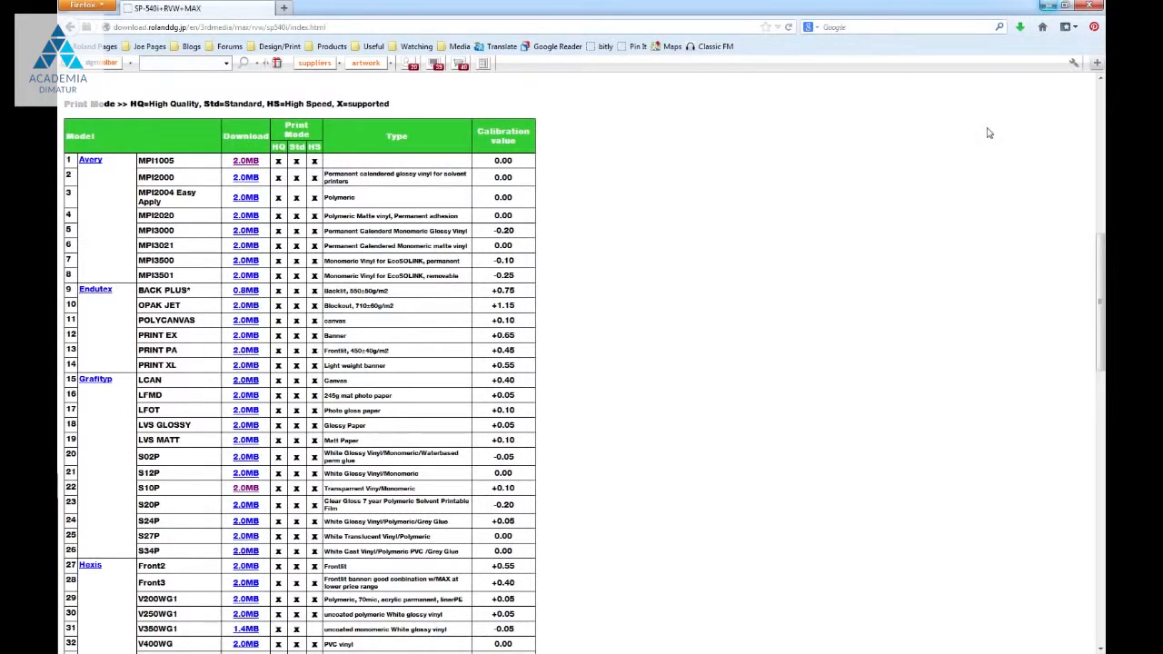
mouse_move(827, 170)
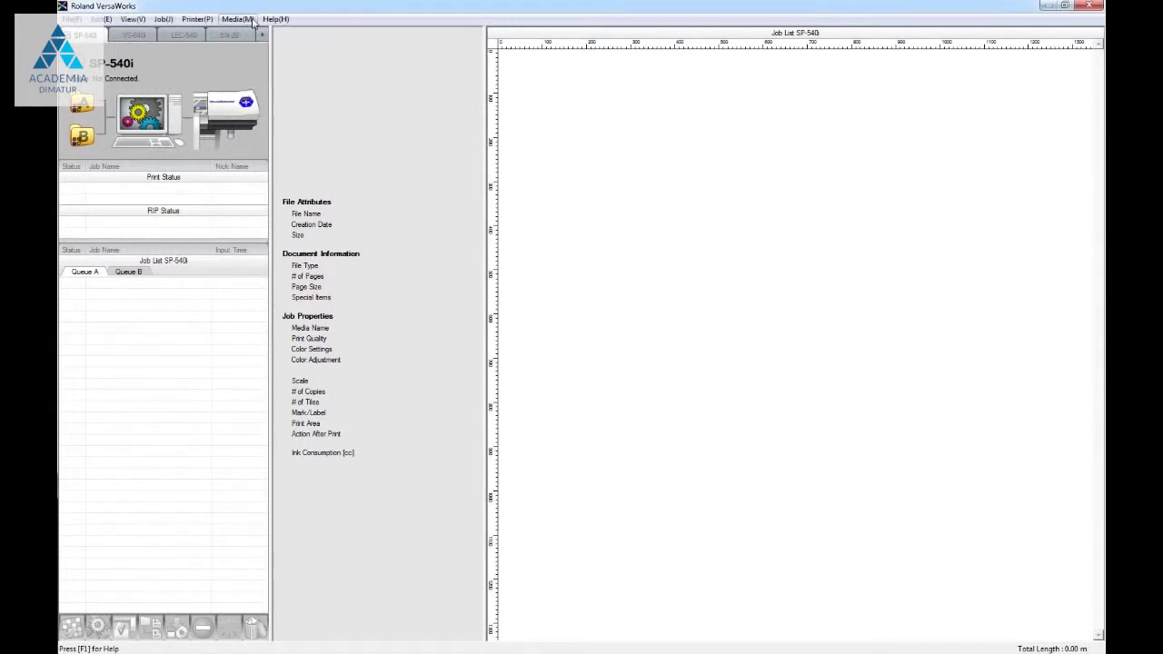
- Start a media profile import from Media Explorer for the SP-540i
click(240, 18)
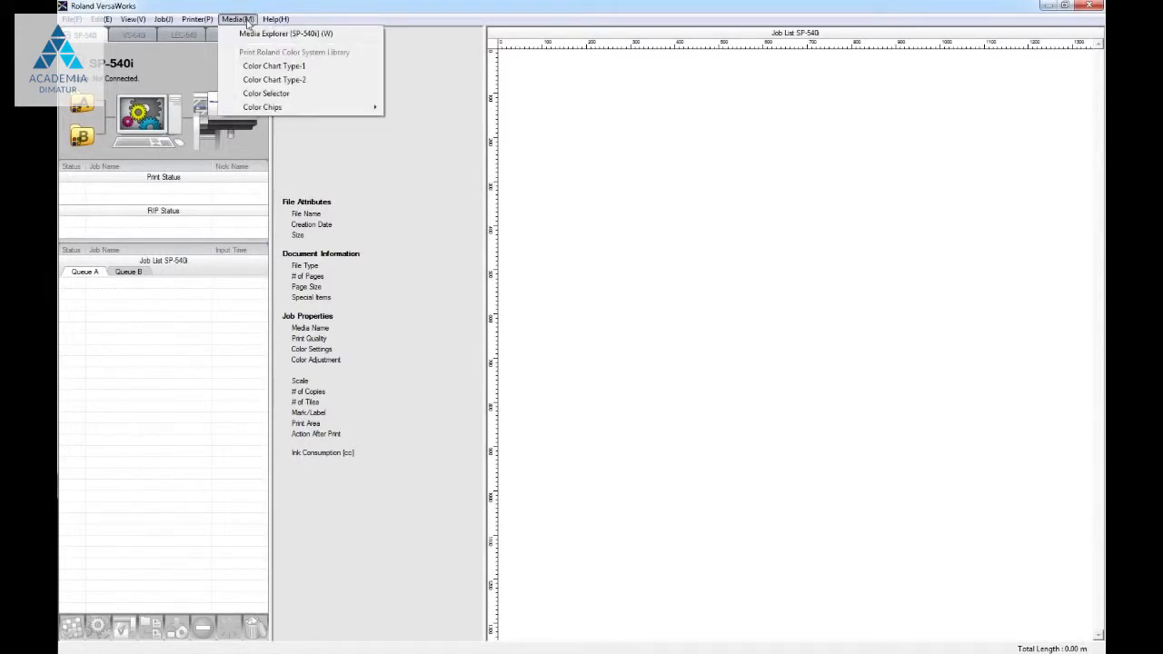
mouse_move(272, 32)
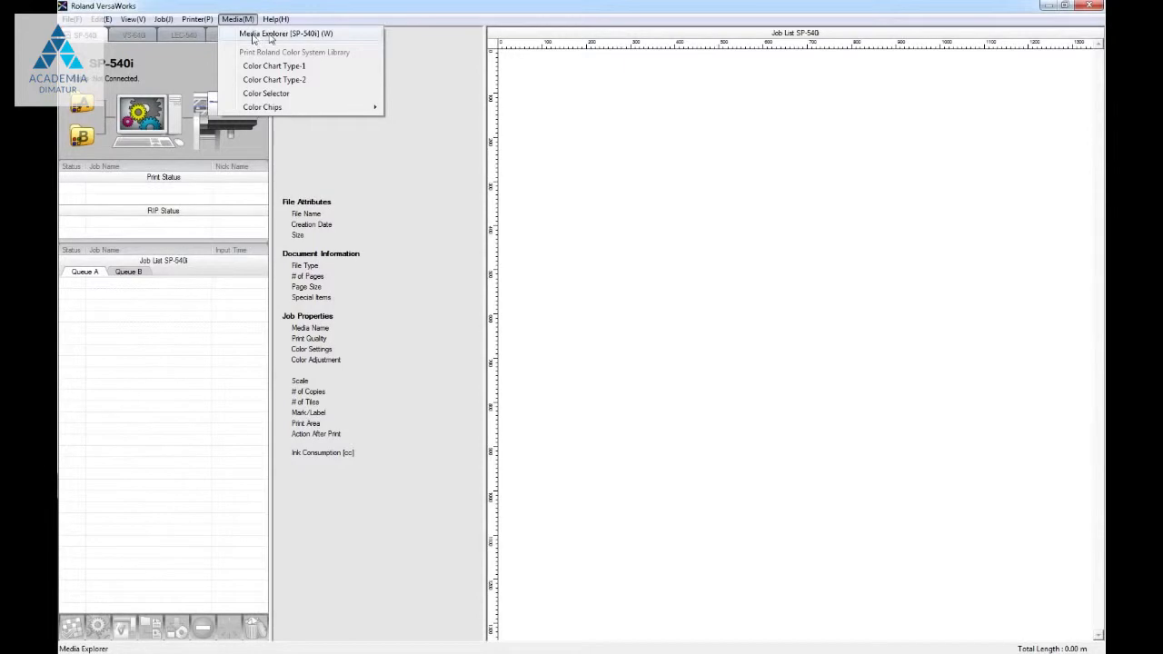
click(283, 34)
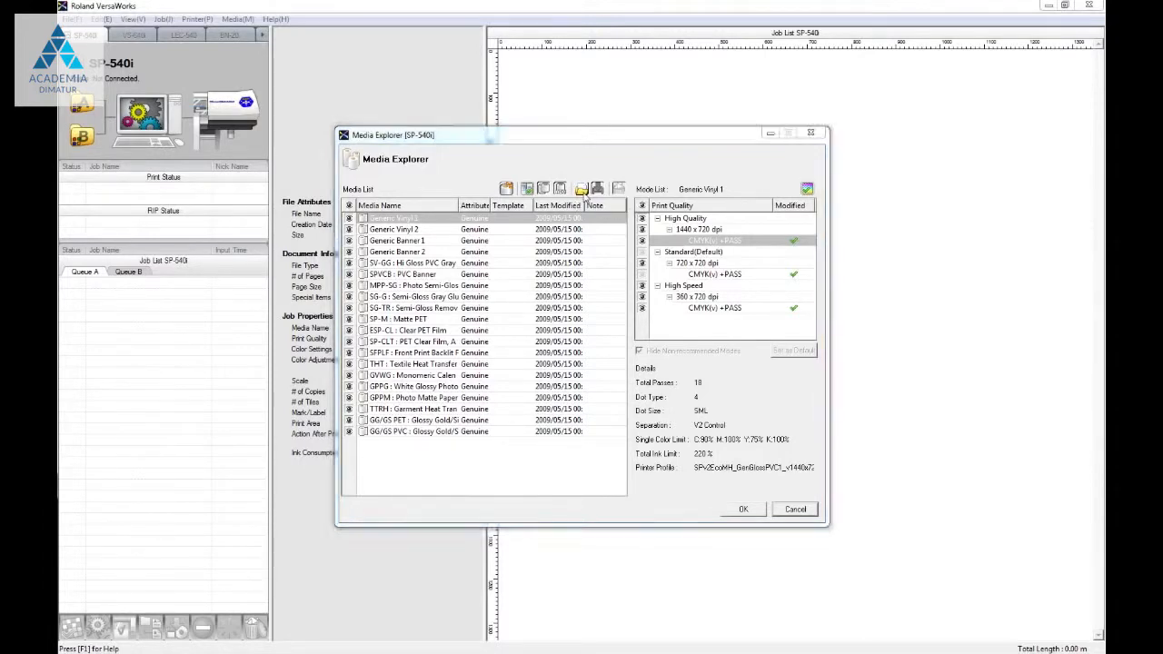
click(578, 189)
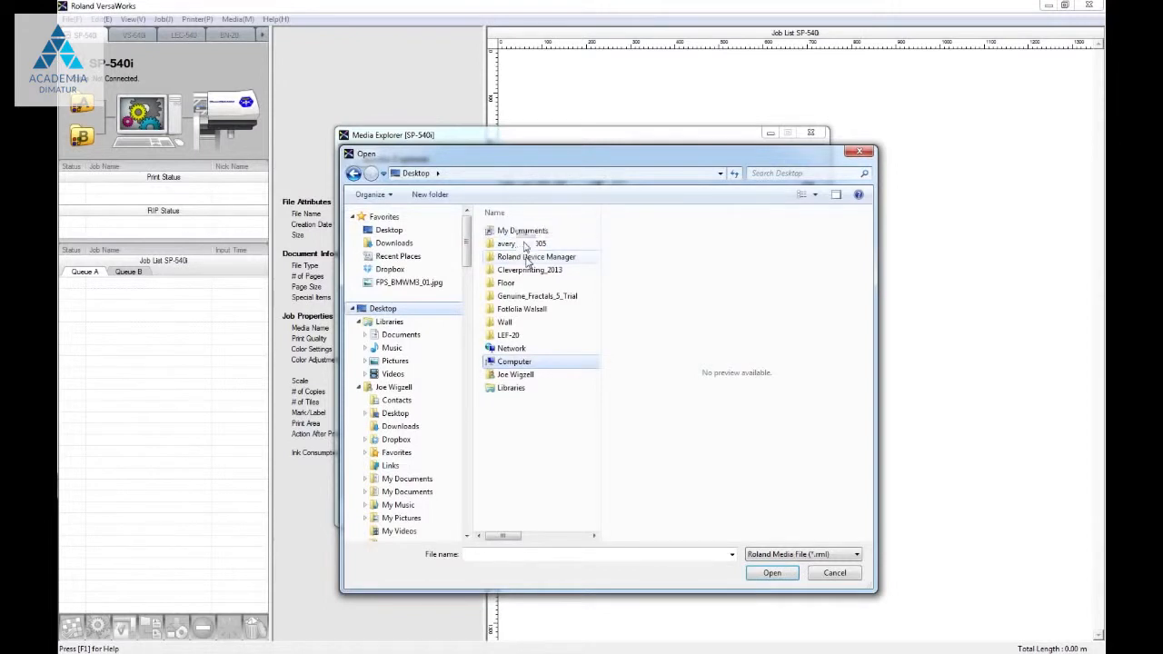
- Import avery_mp1005.rml from the avery_mp1005 folder so Avery MP1005 joins the media list
double_click(519, 243)
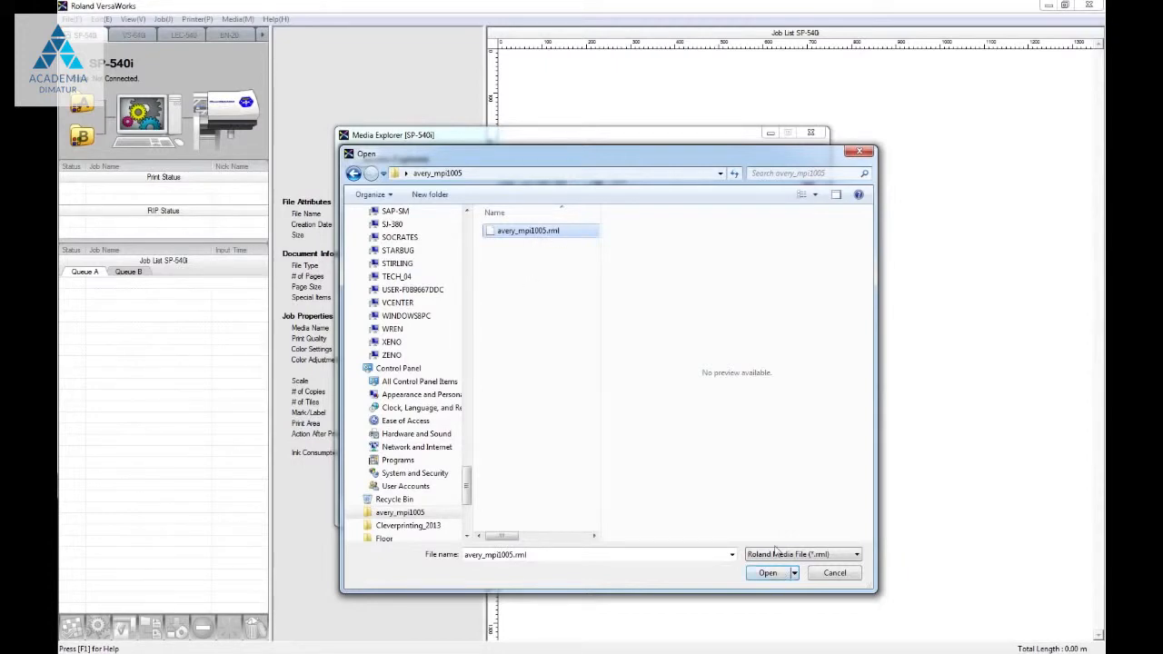
click(767, 574)
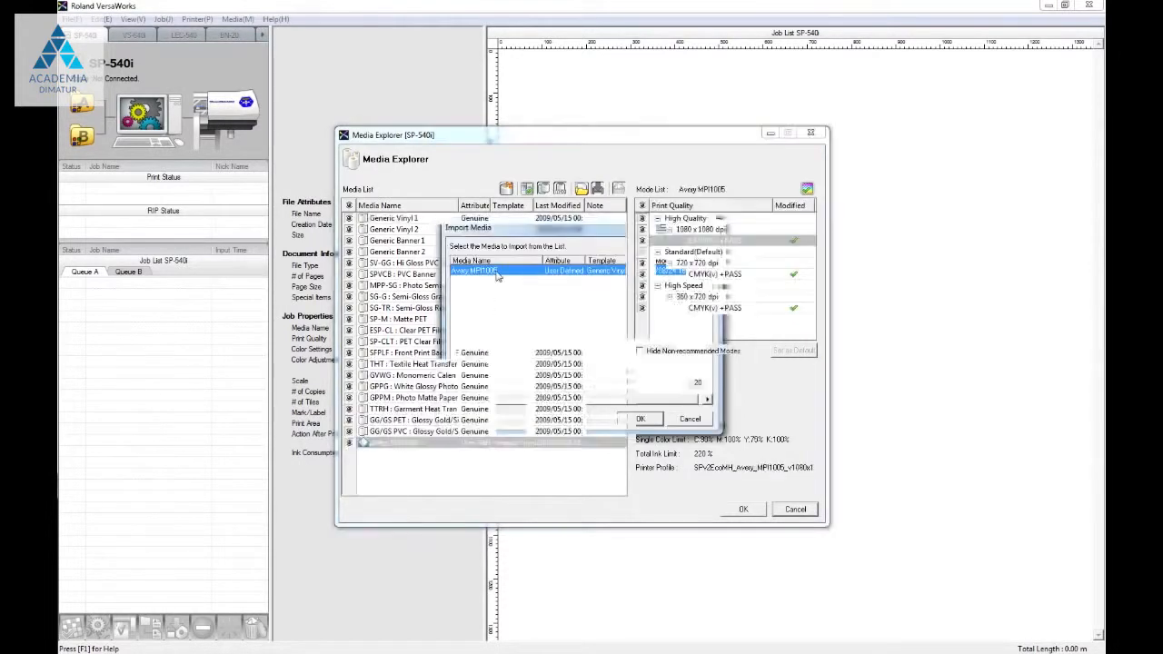
click(643, 418)
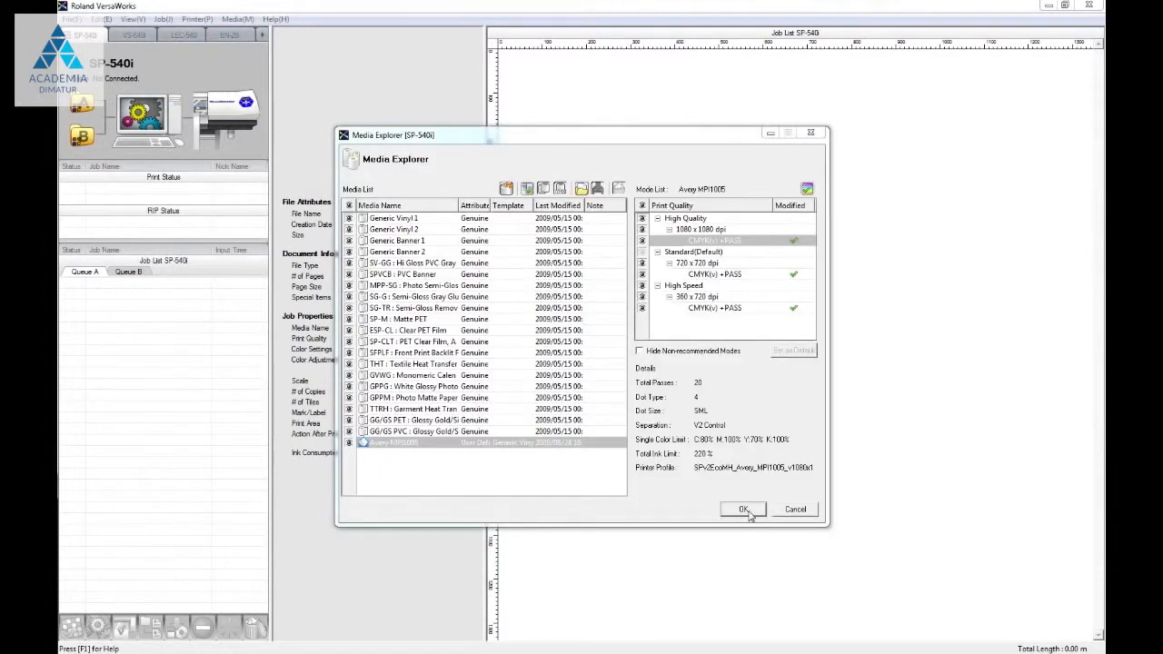
- Close Media Explorer and add spots.eps from the Desktop as a job in Queue A
click(741, 509)
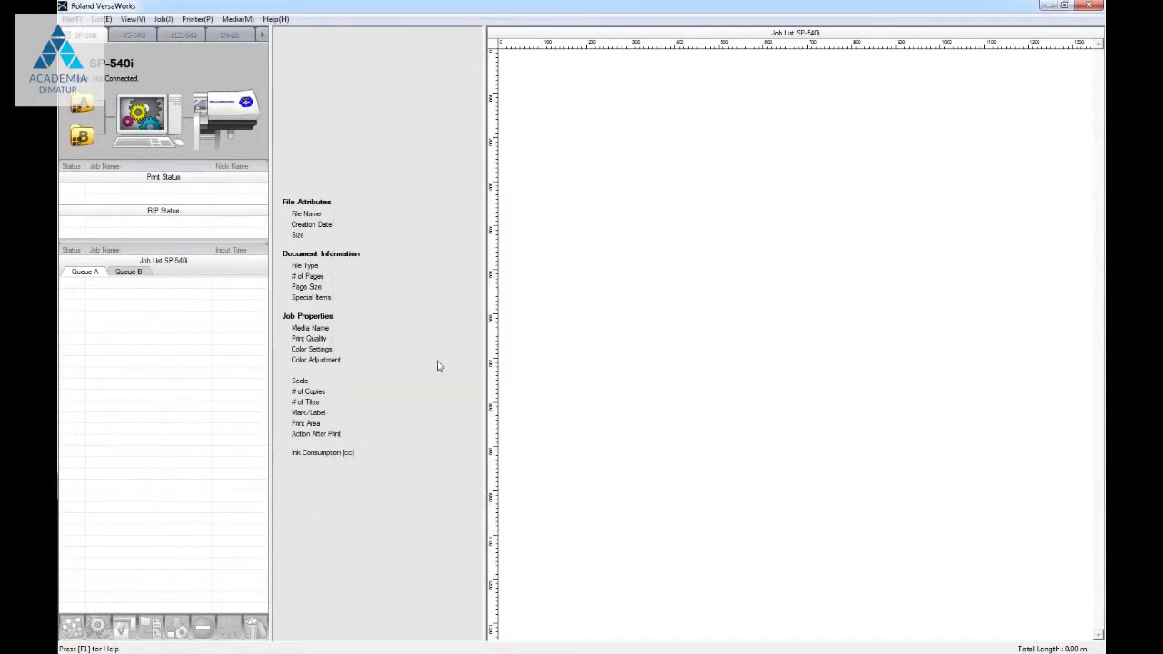
click(72, 18)
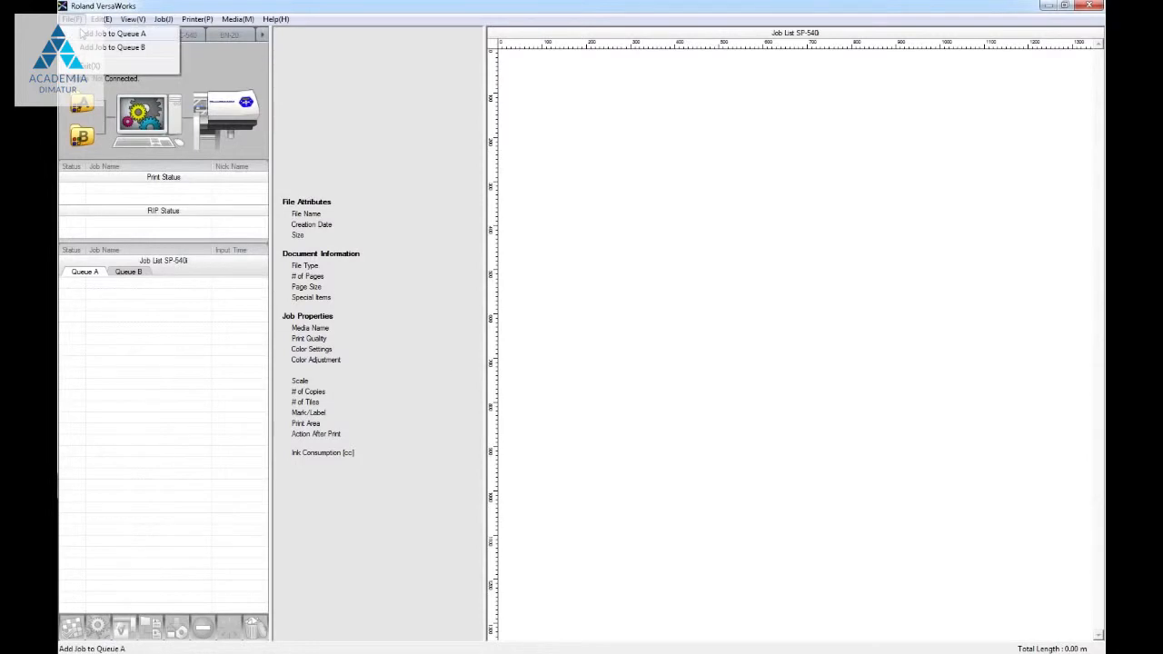
click(117, 33)
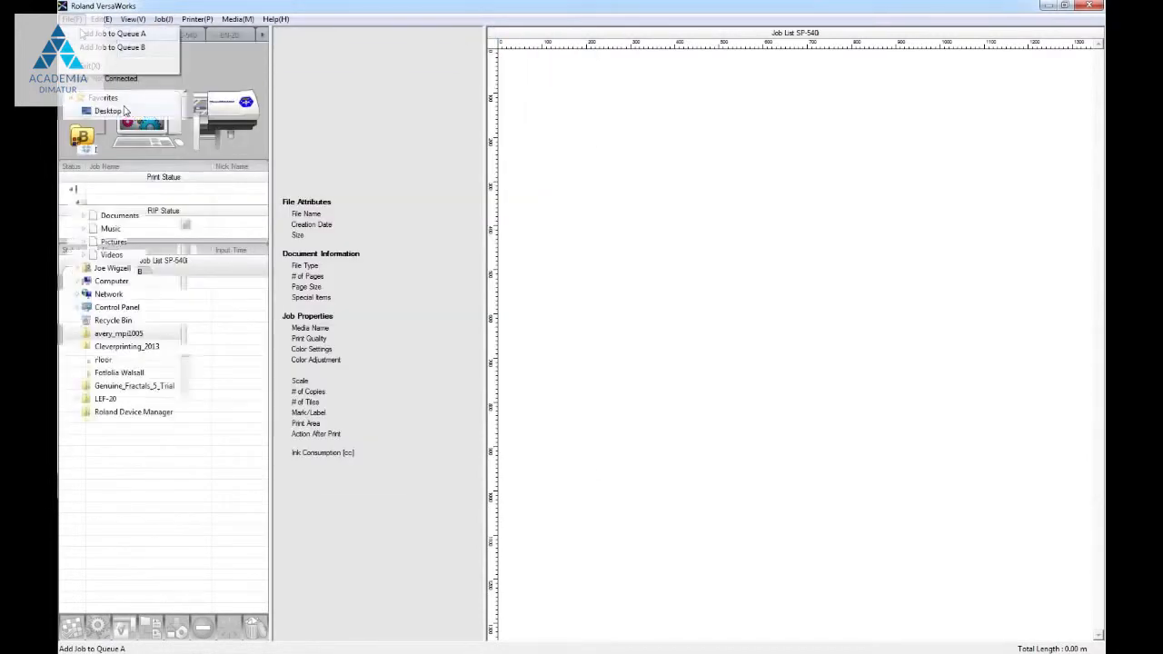
click(116, 33)
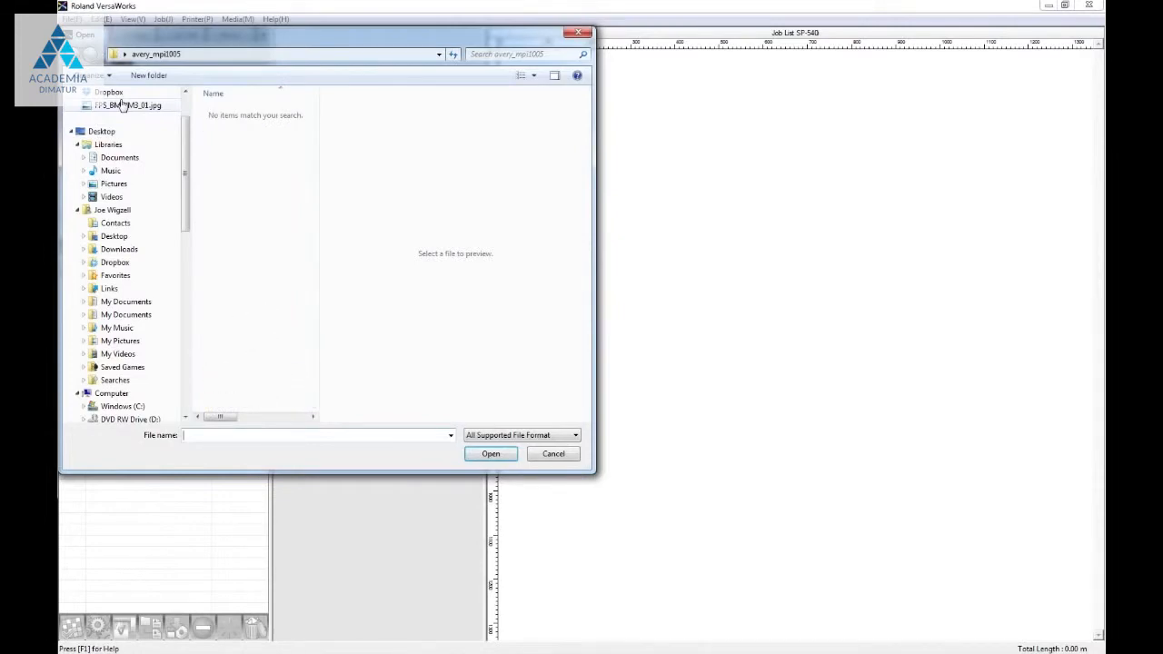
click(233, 334)
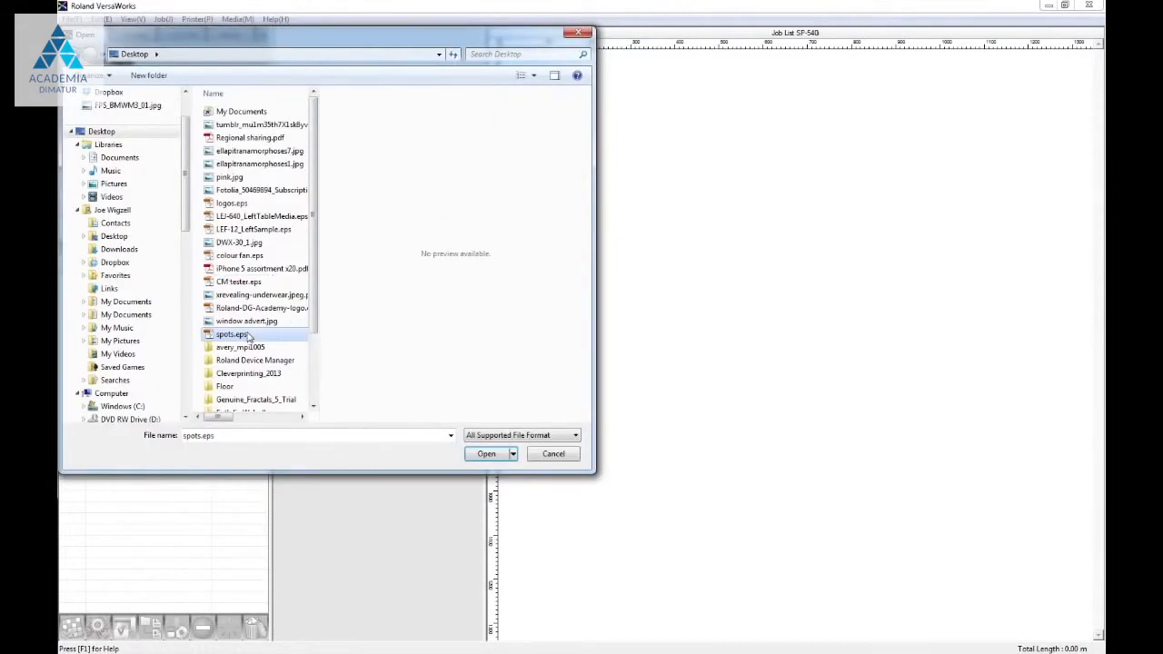
click(485, 454)
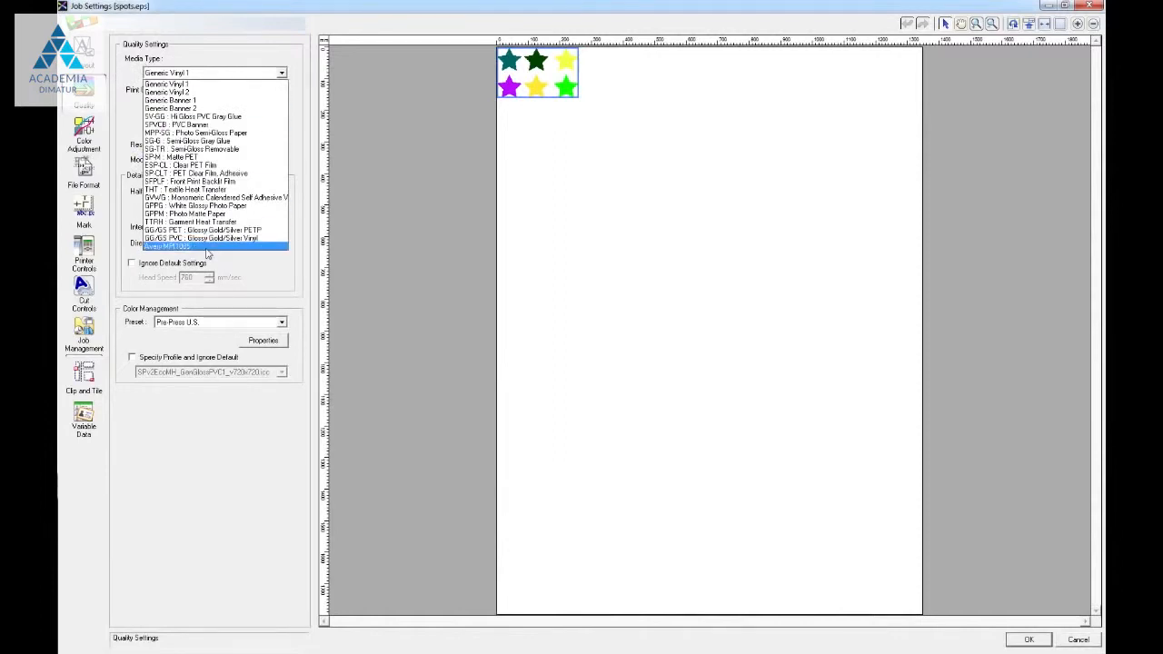
- Select Avery MP1005 as the job's Media Type and confirm the settings
click(204, 243)
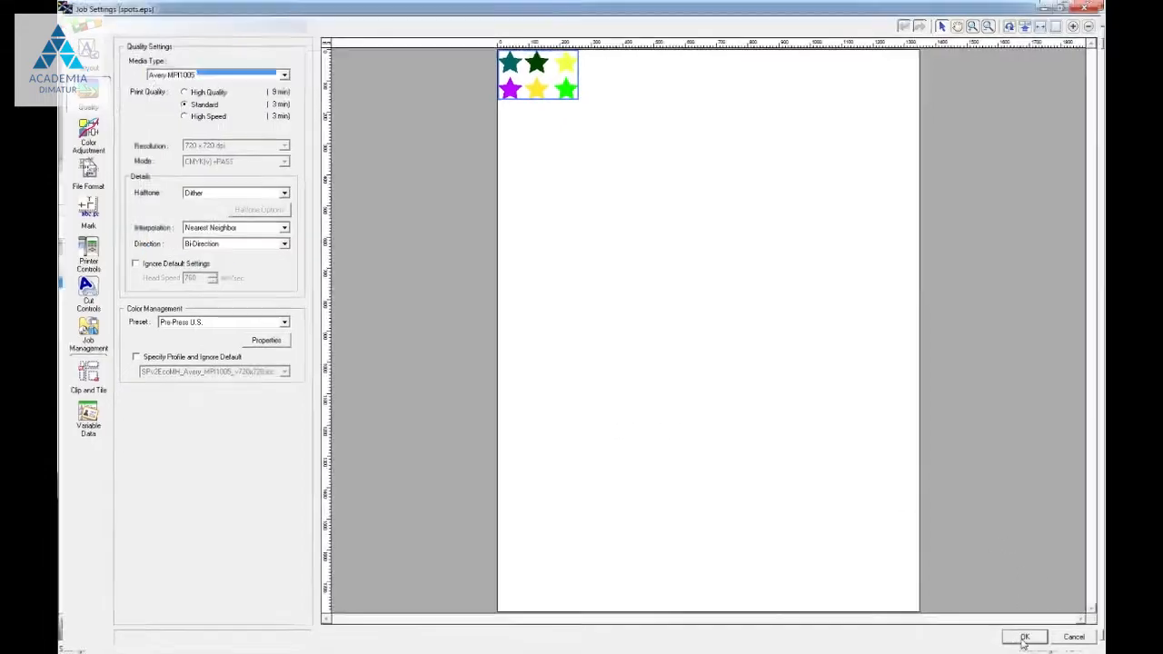
click(1025, 636)
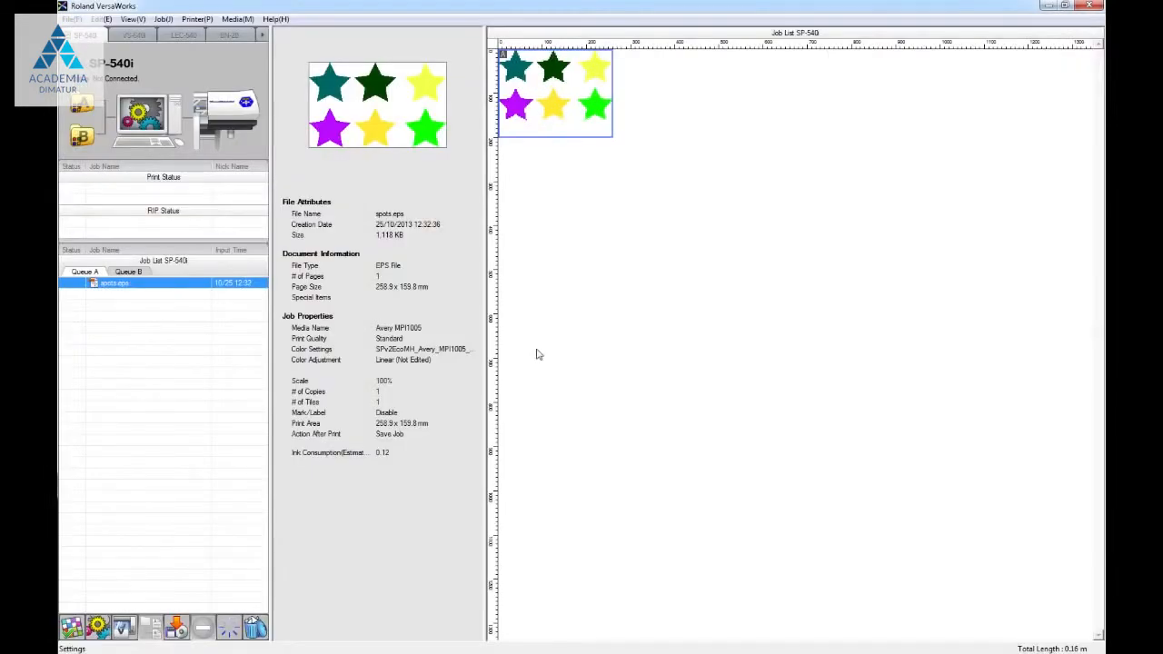